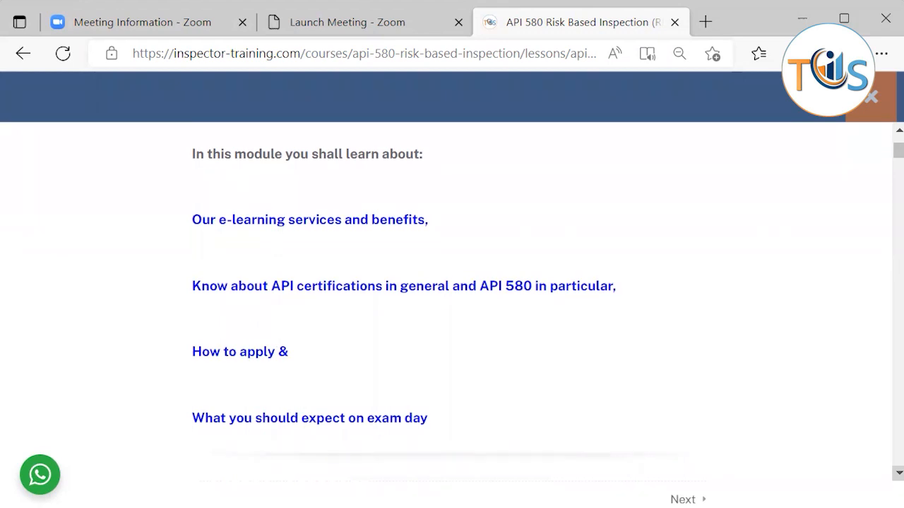
scroll("down", 3)
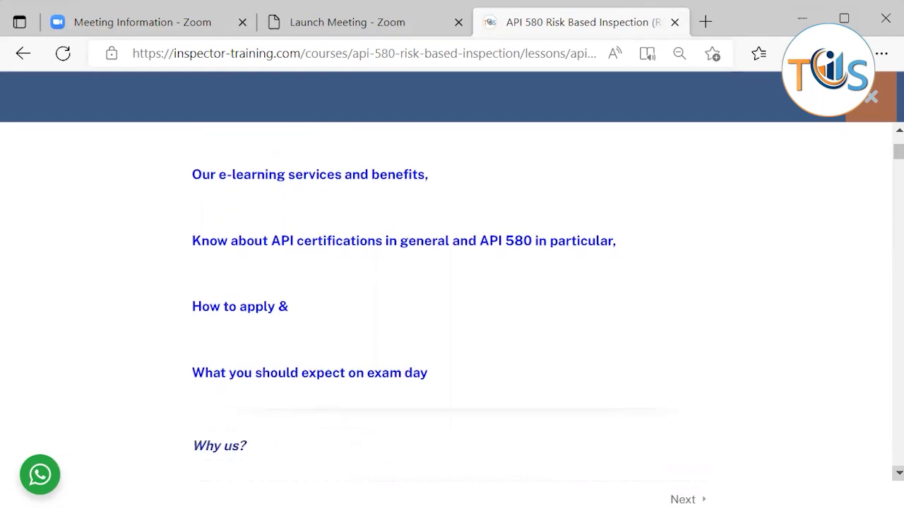
scroll("down", 3)
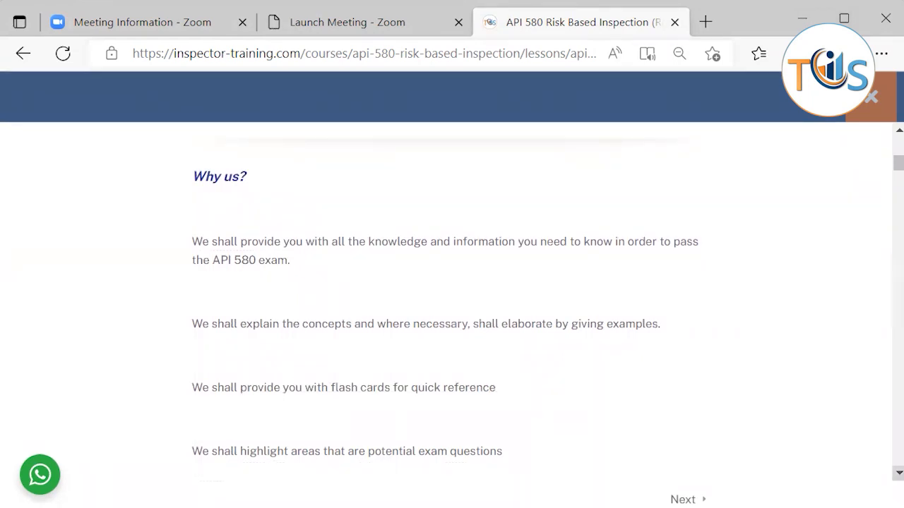
scroll("down", 3)
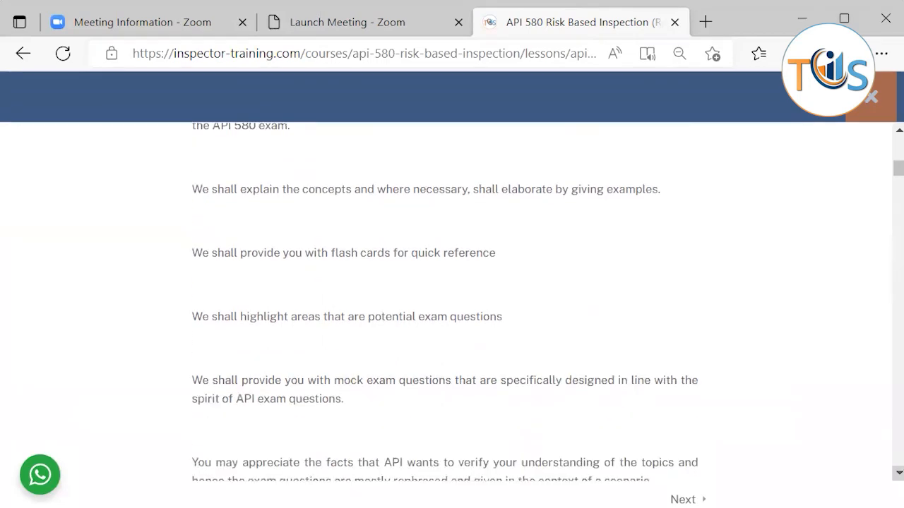
scroll("down", 3)
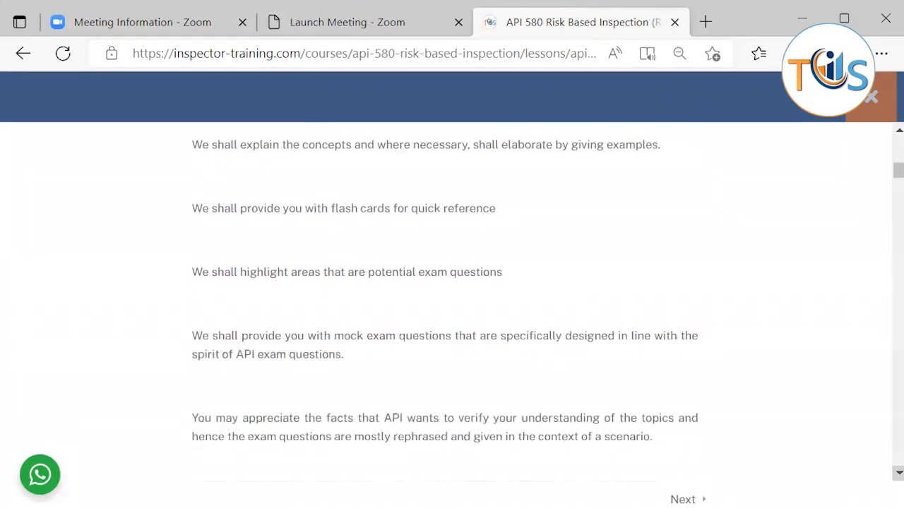
scroll("down", 3)
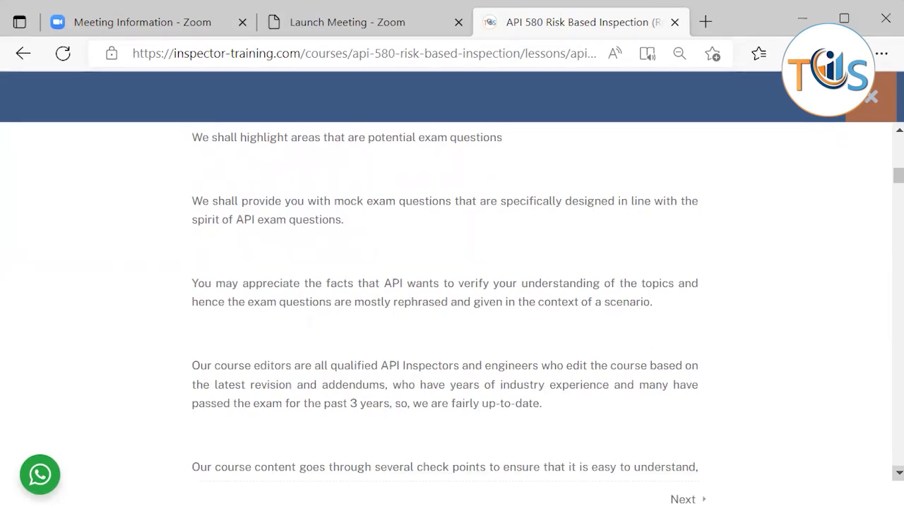
scroll("down", 3)
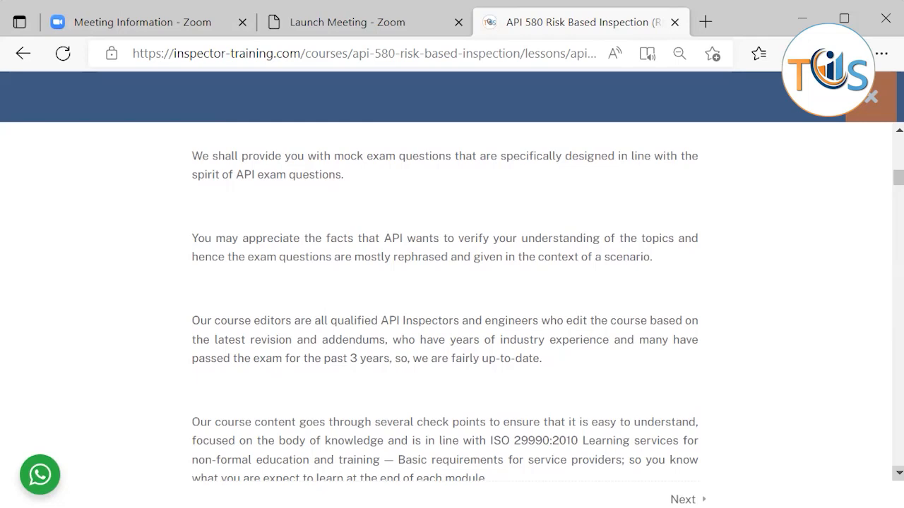
scroll("down", 3)
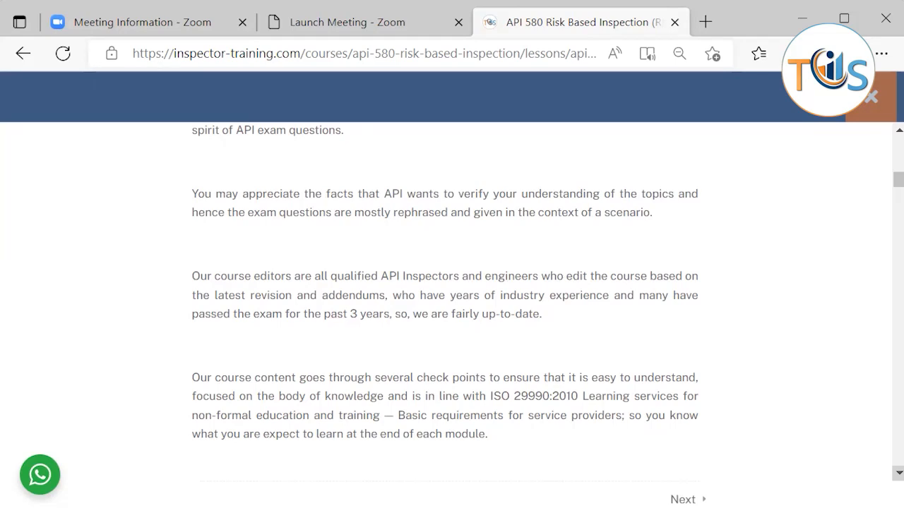
scroll("down", 3)
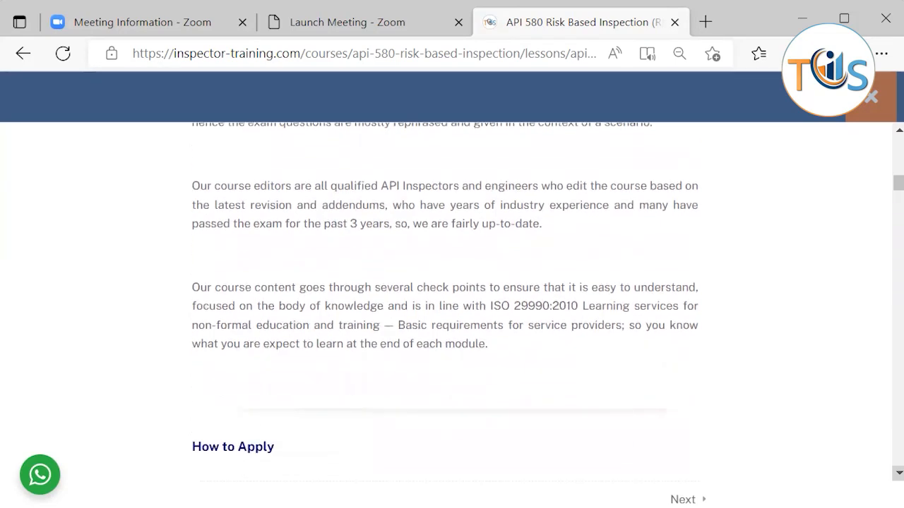
scroll("down", 3)
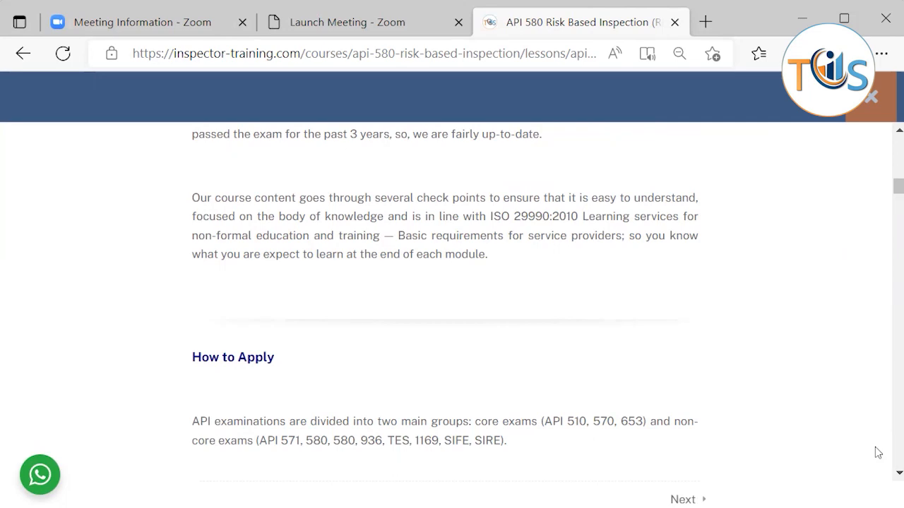
scroll("down", 3)
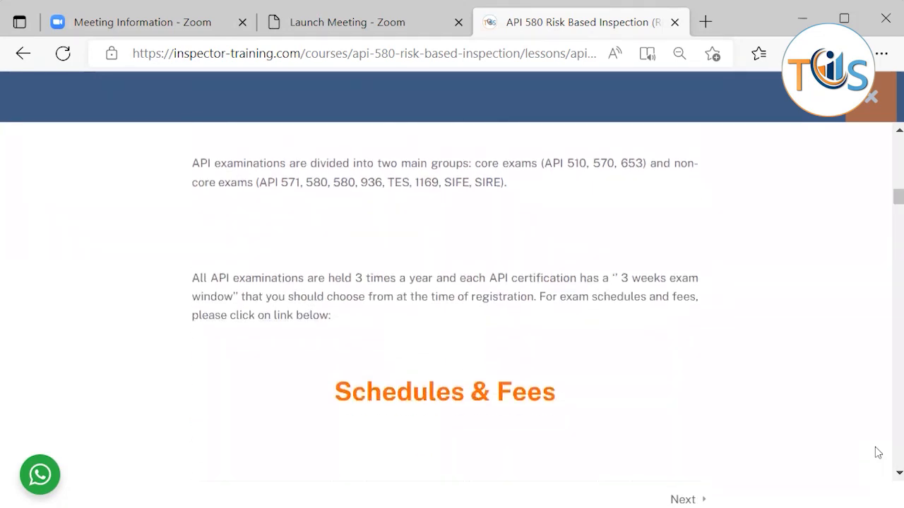
scroll("up", 3)
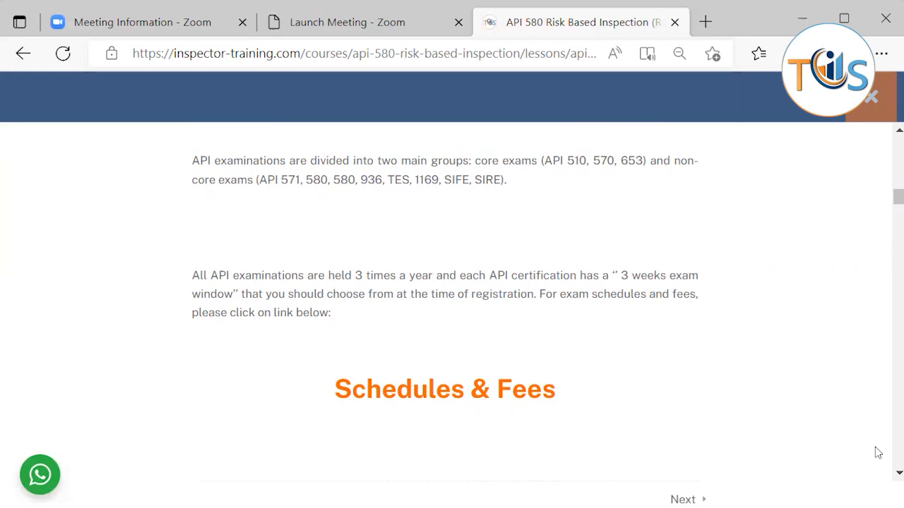
scroll("down", 3)
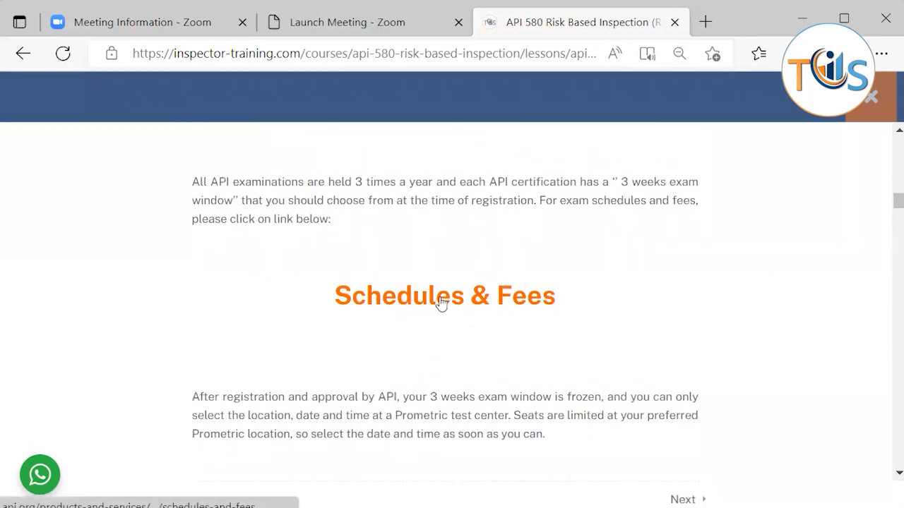
mouse_move(473, 316)
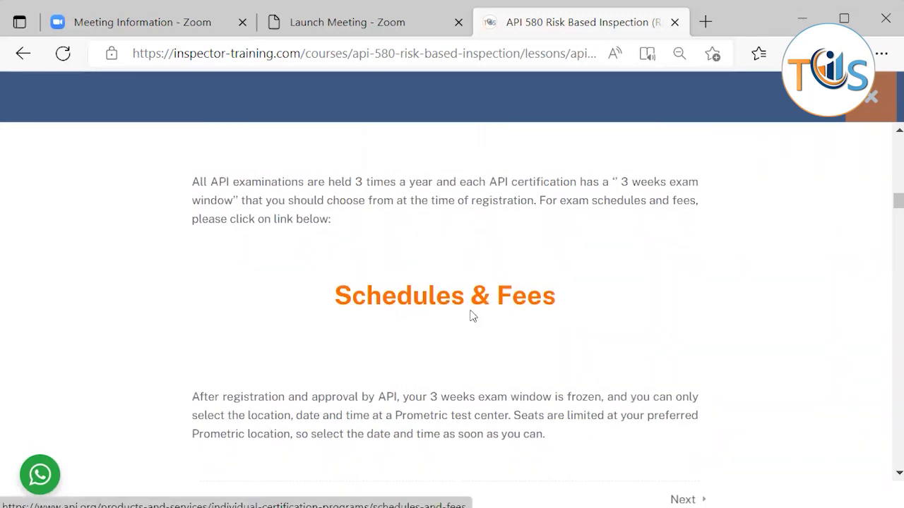
mouse_move(847, 396)
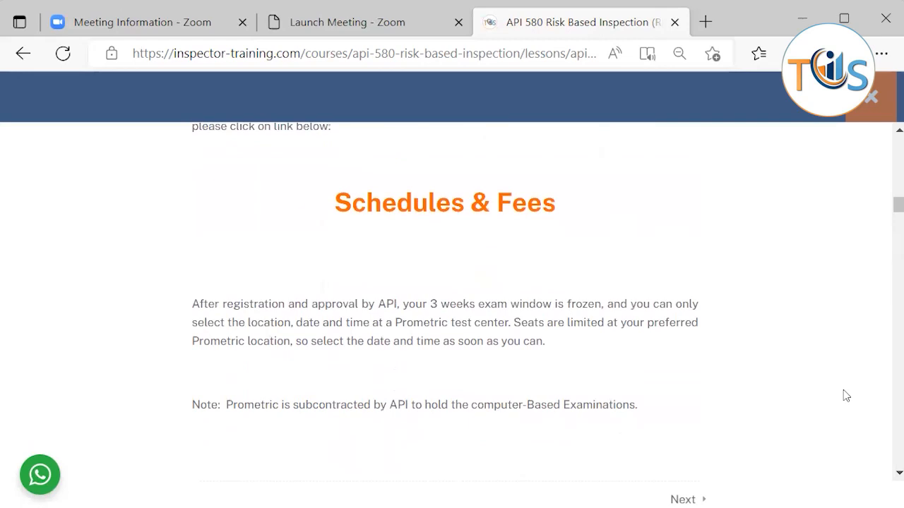
mouse_move(823, 404)
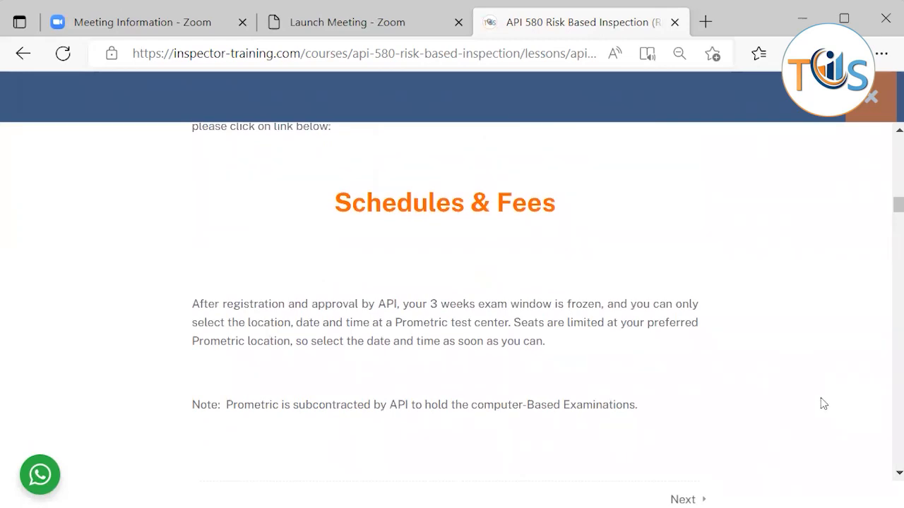
mouse_move(840, 408)
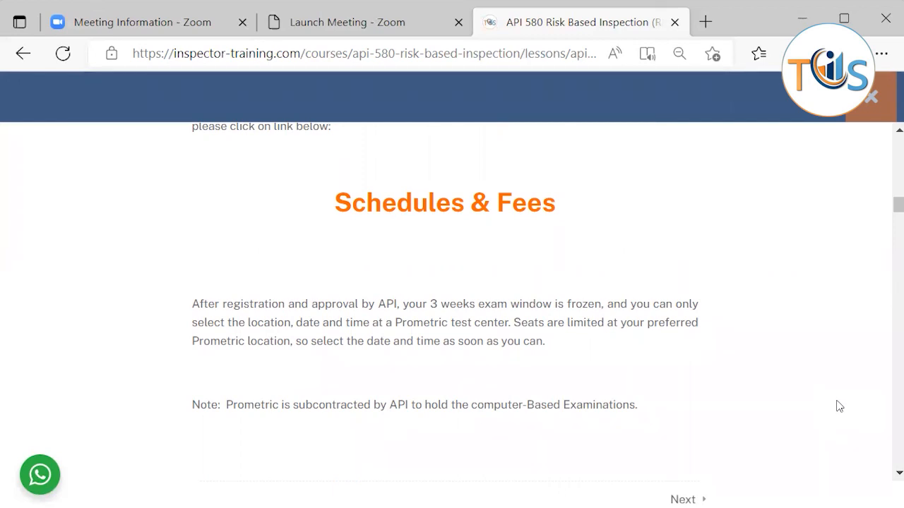
scroll("down", 3)
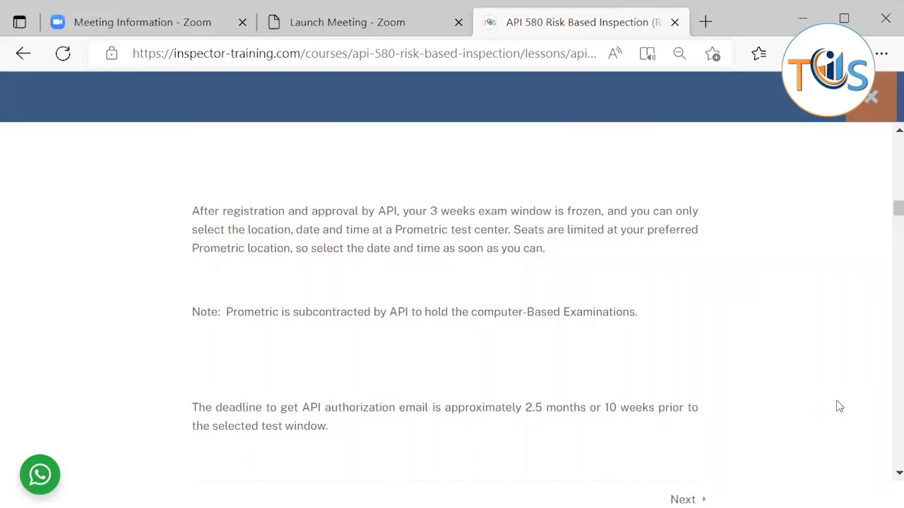
scroll("down", 3)
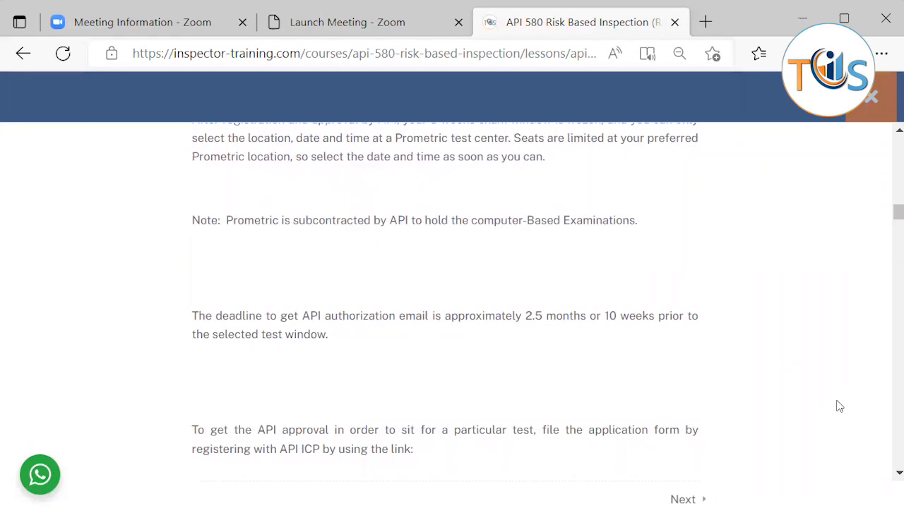
scroll("down", 3)
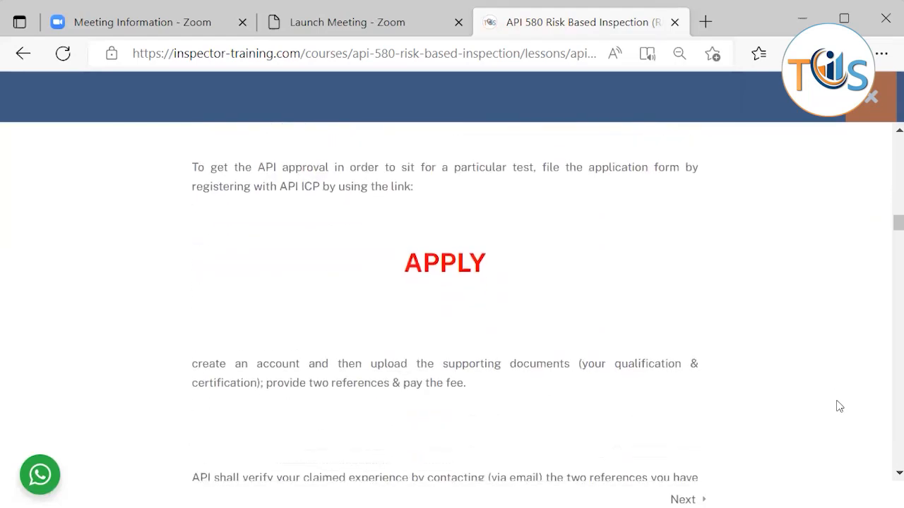
scroll("down", 3)
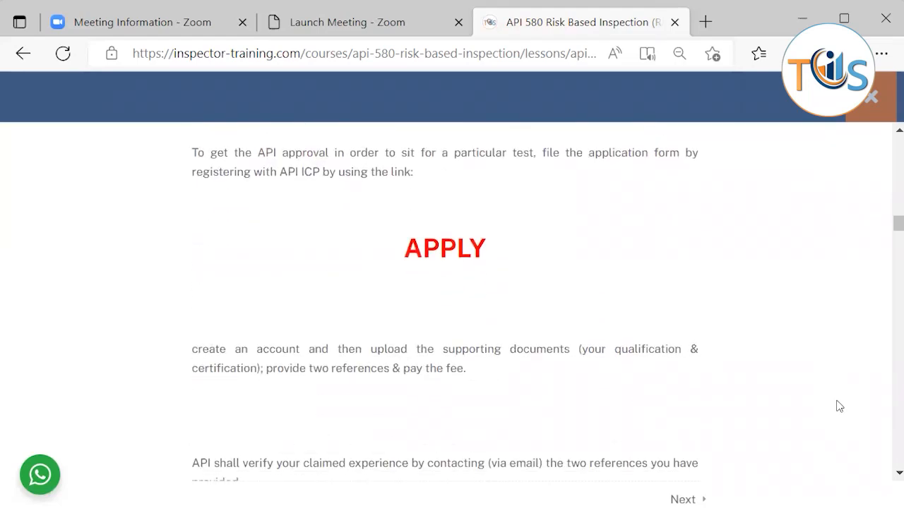
mouse_move(444, 249)
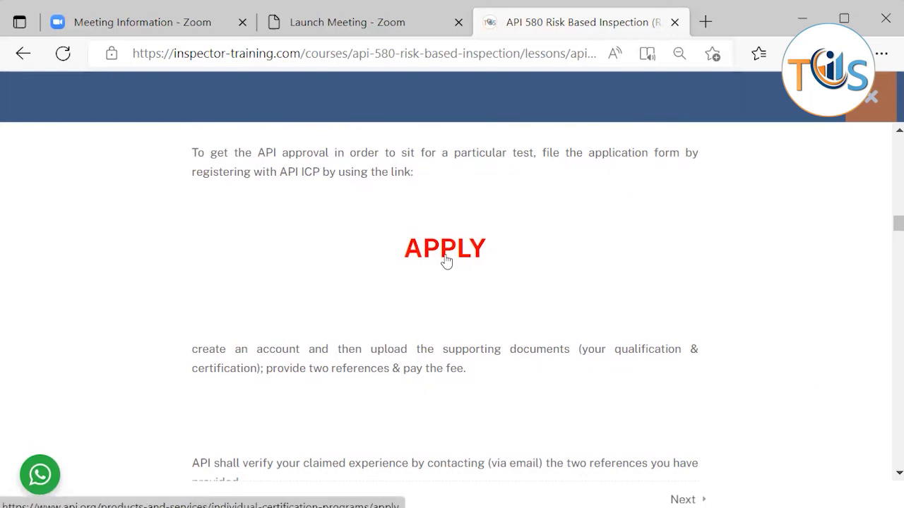
mouse_move(433, 251)
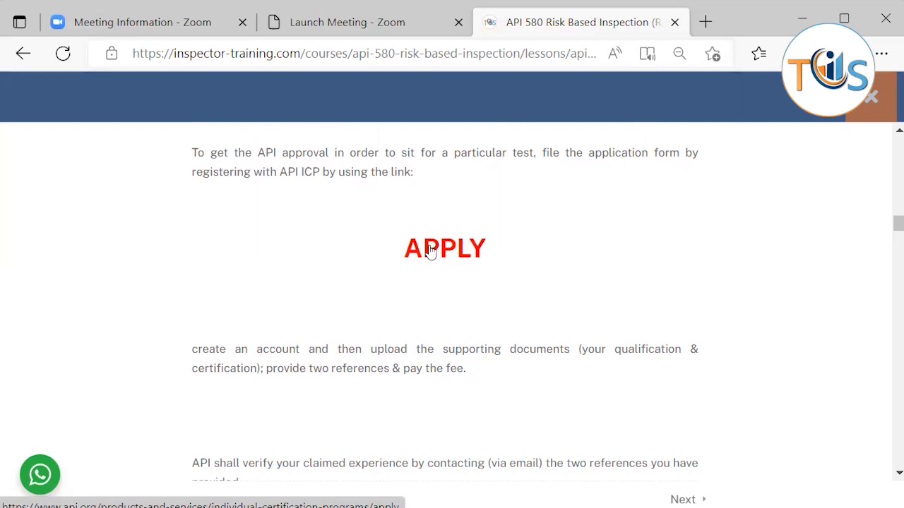
scroll("down", 3)
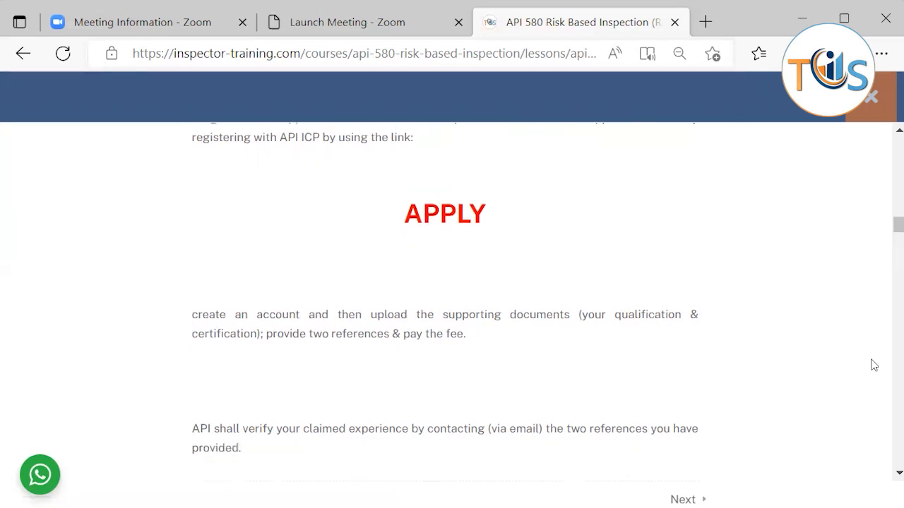
scroll("down", 3)
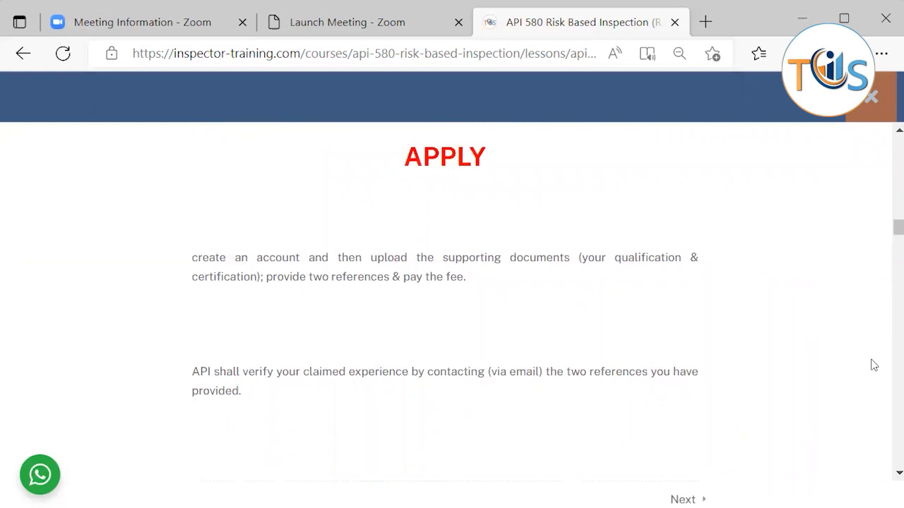
scroll("down", 3)
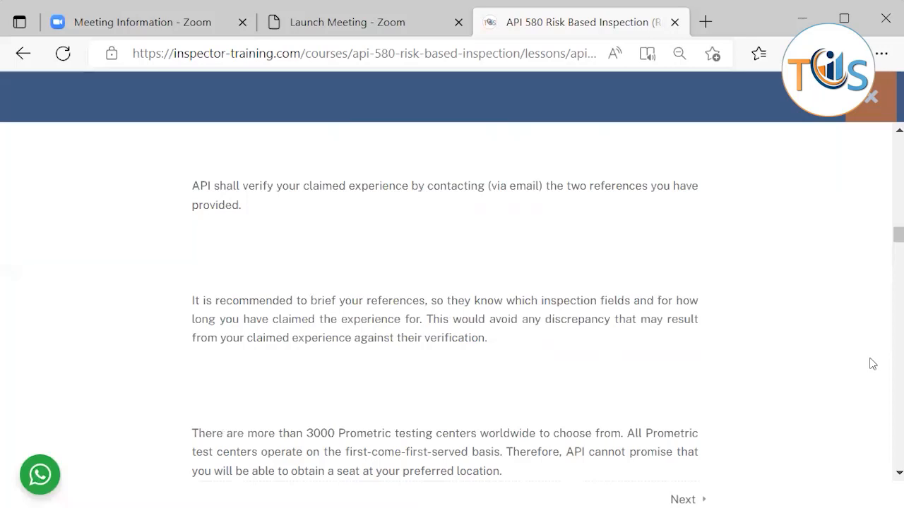
scroll("down", 3)
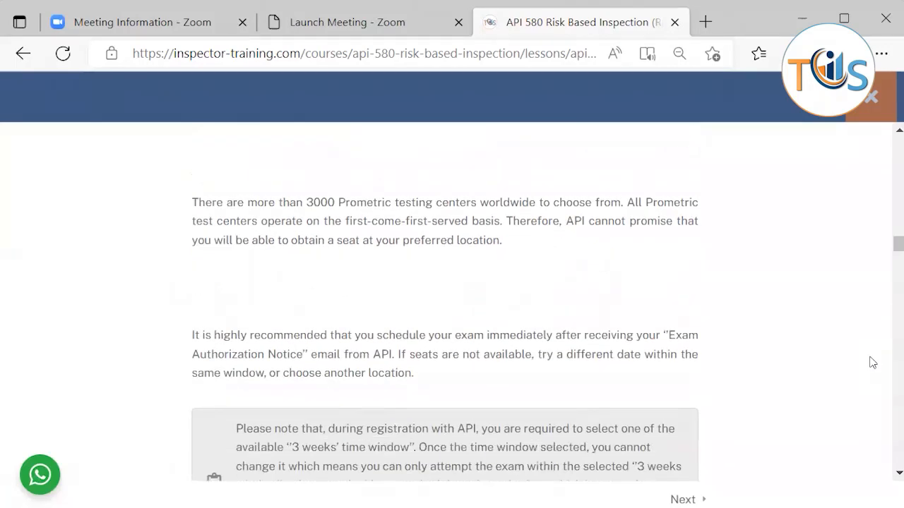
scroll("down", 3)
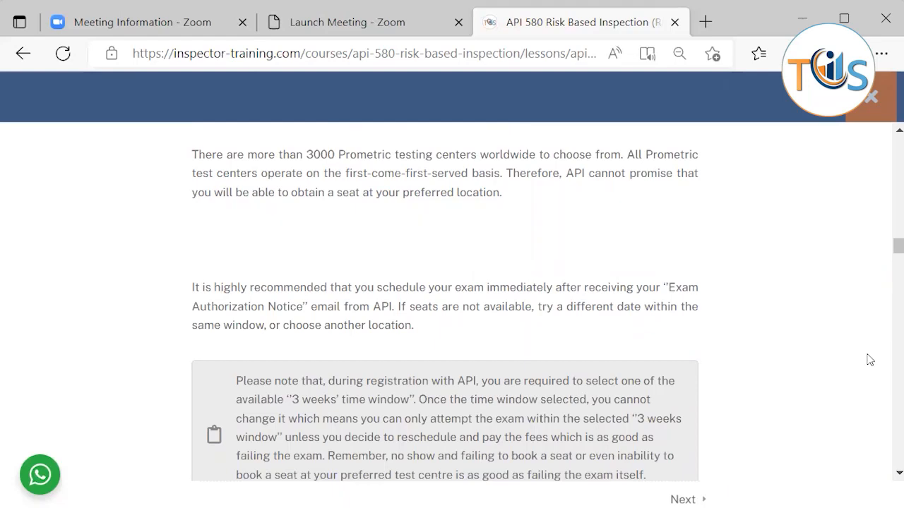
scroll("down", 3)
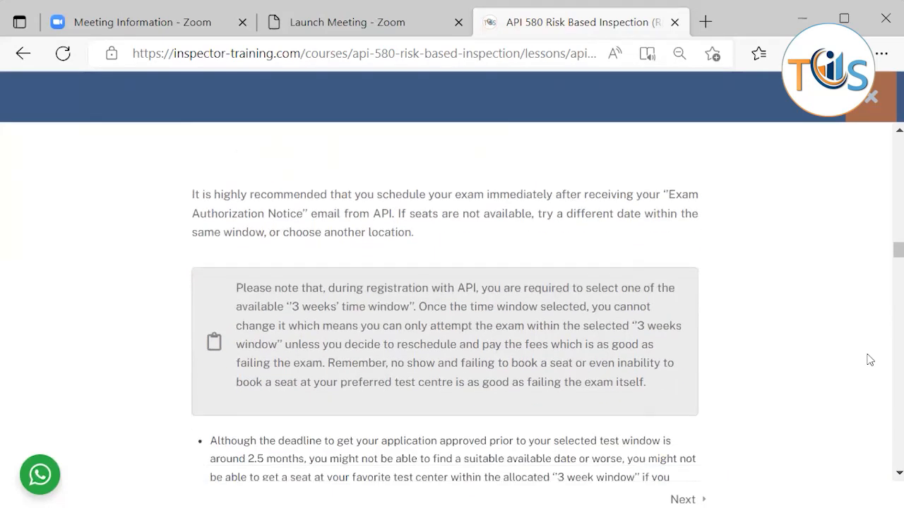
scroll("down", 3)
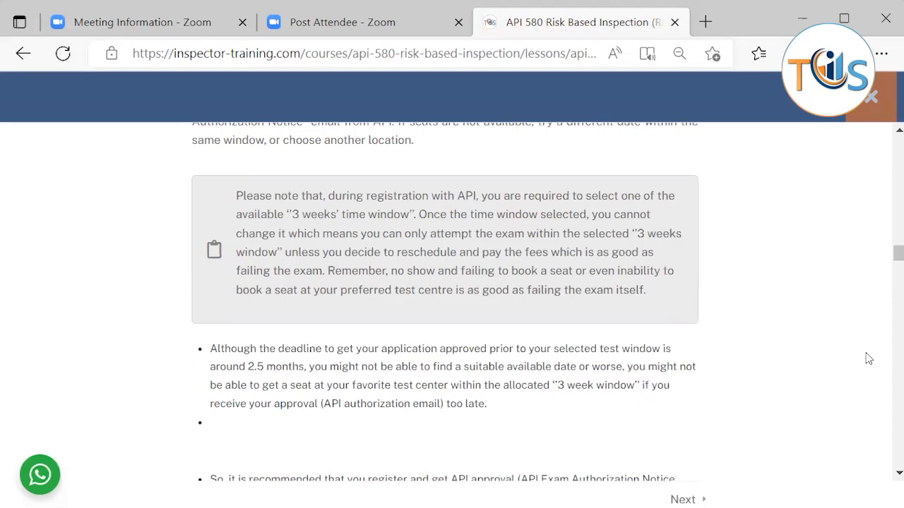
scroll("down", 3)
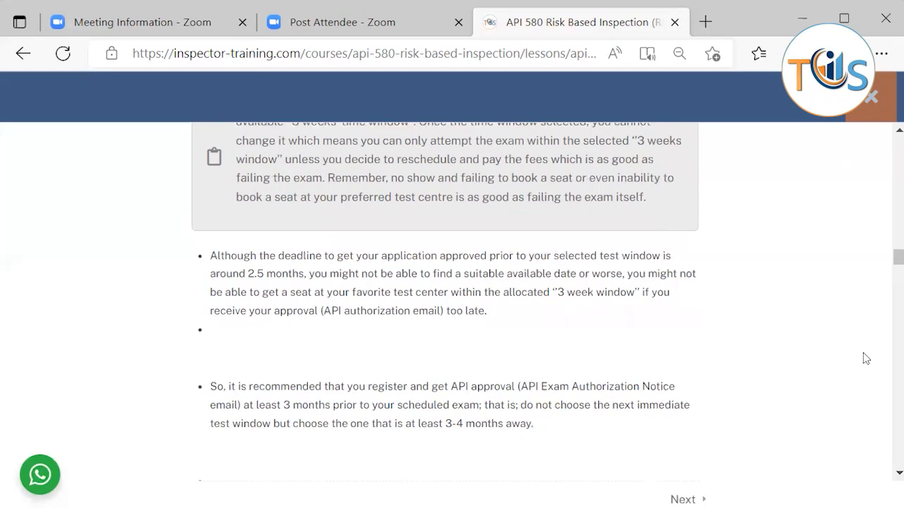
scroll("down", 3)
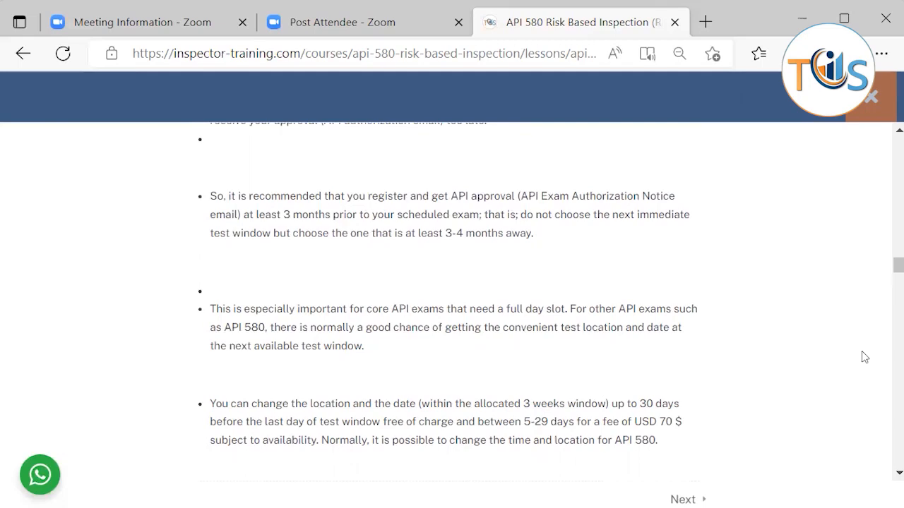
scroll("down", 3)
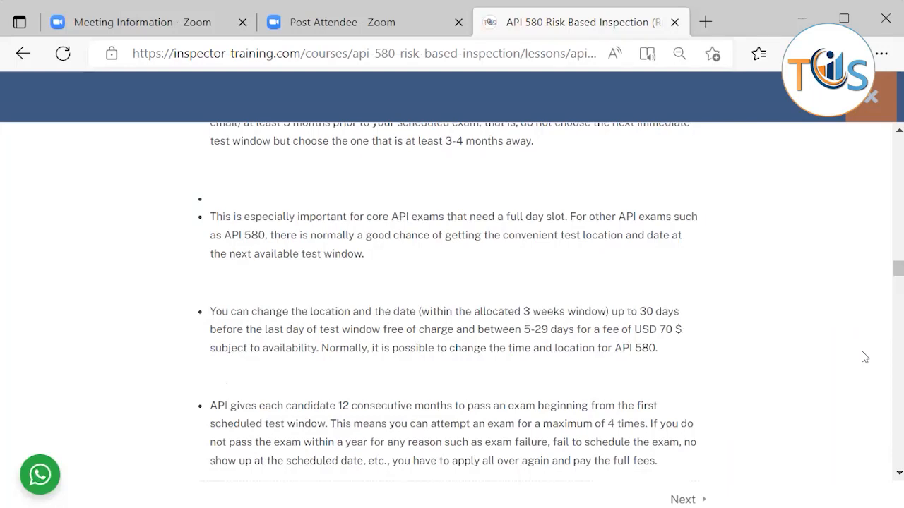
scroll("down", 3)
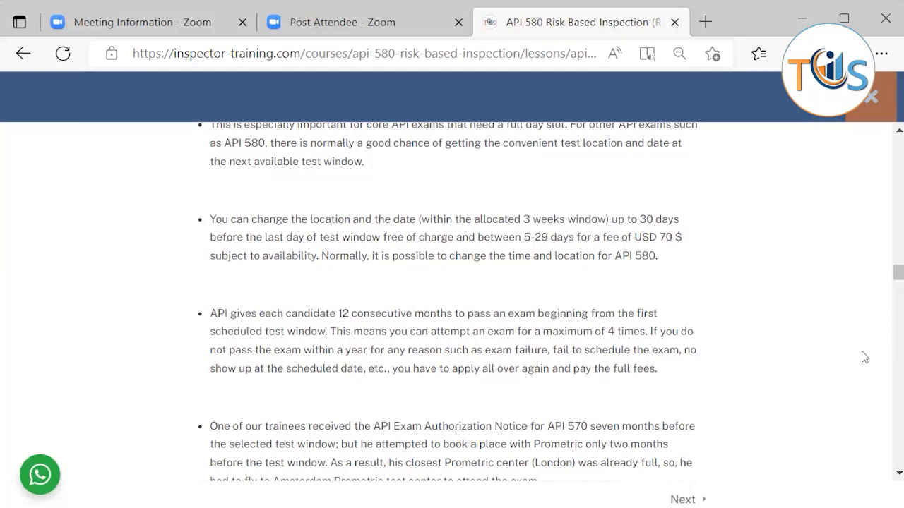
scroll("down", 3)
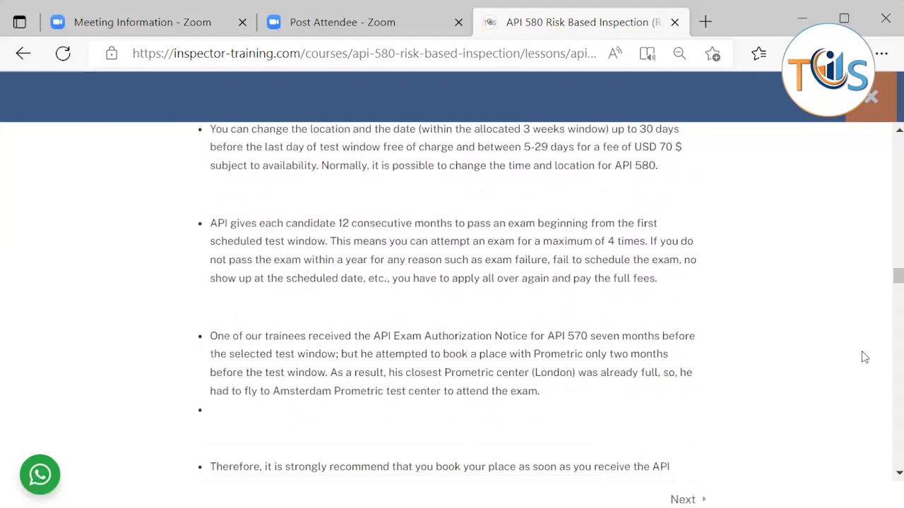
scroll("down", 3)
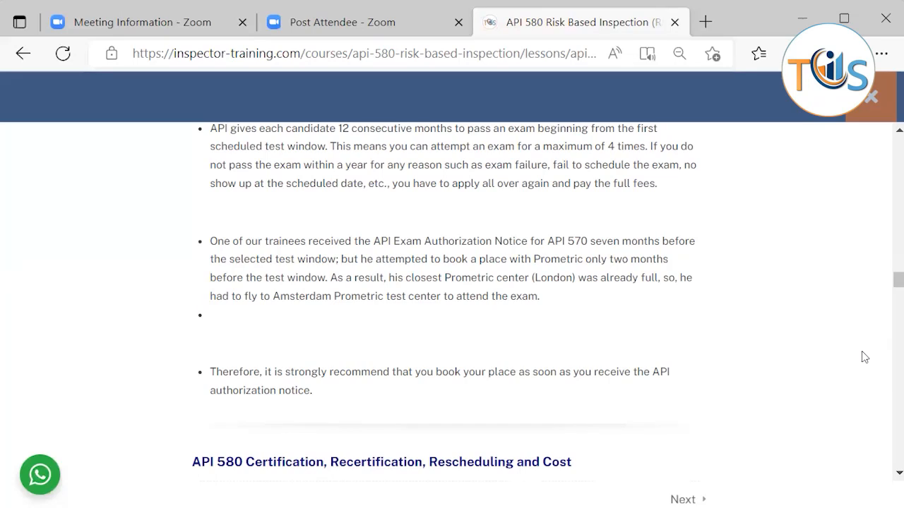
scroll("down", 3)
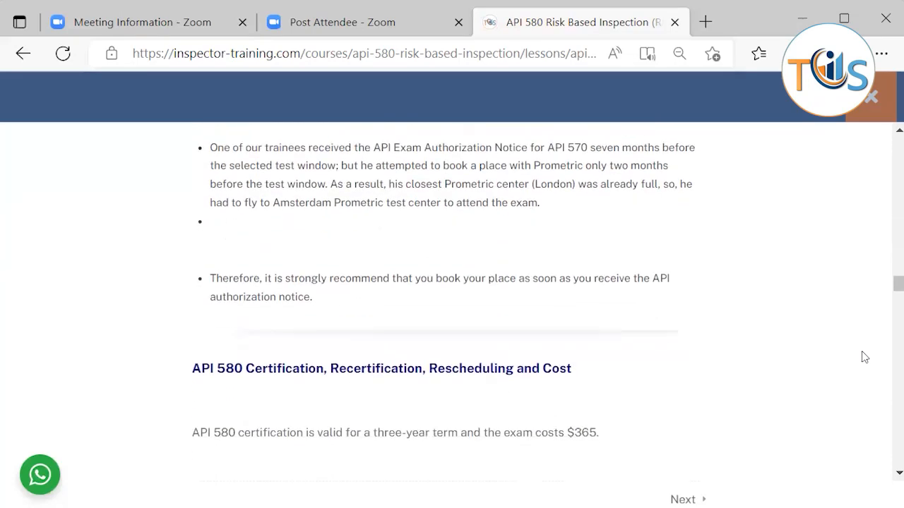
scroll("down", 3)
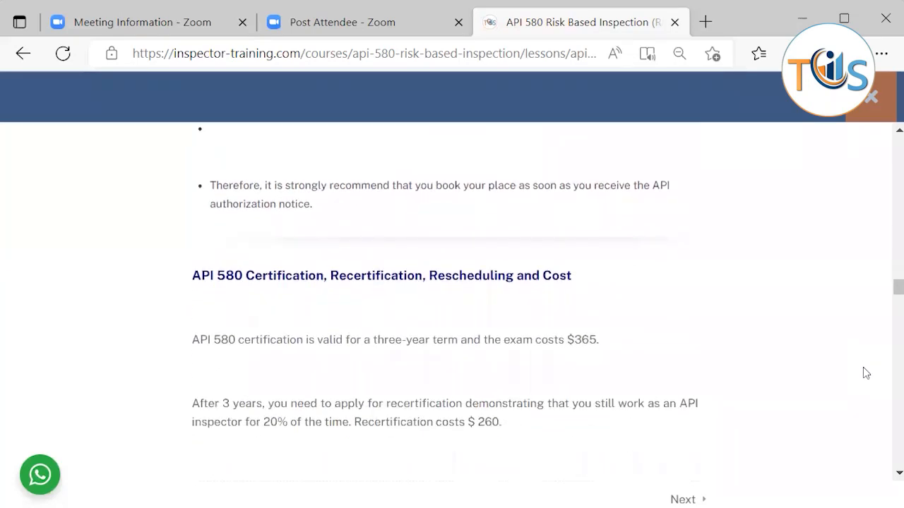
mouse_move(861, 370)
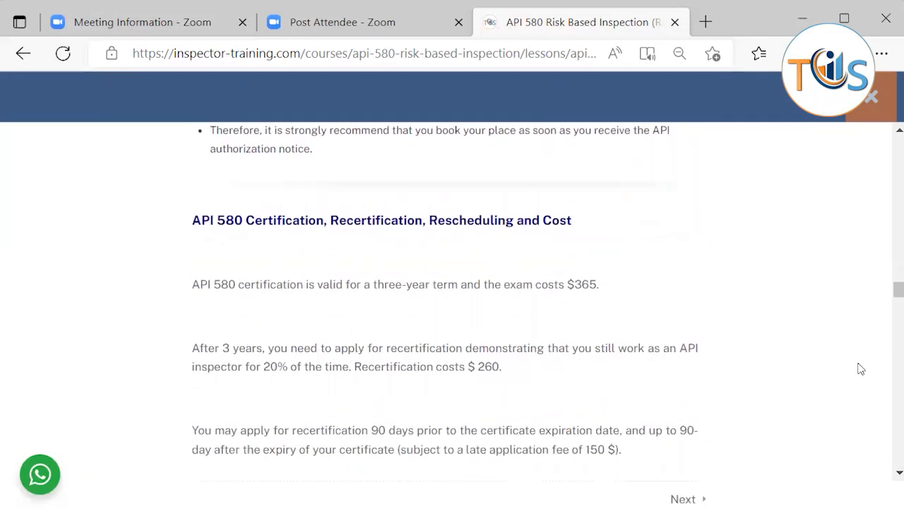
scroll("down", 3)
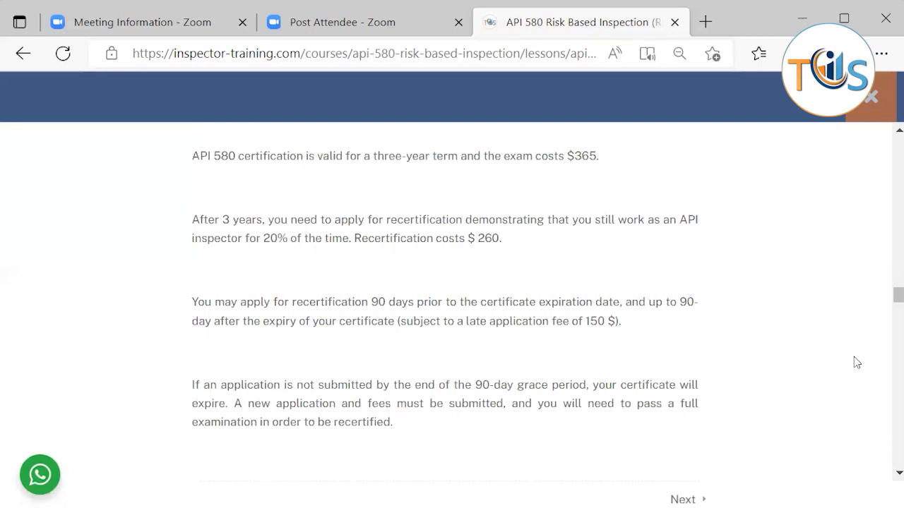
scroll("down", 3)
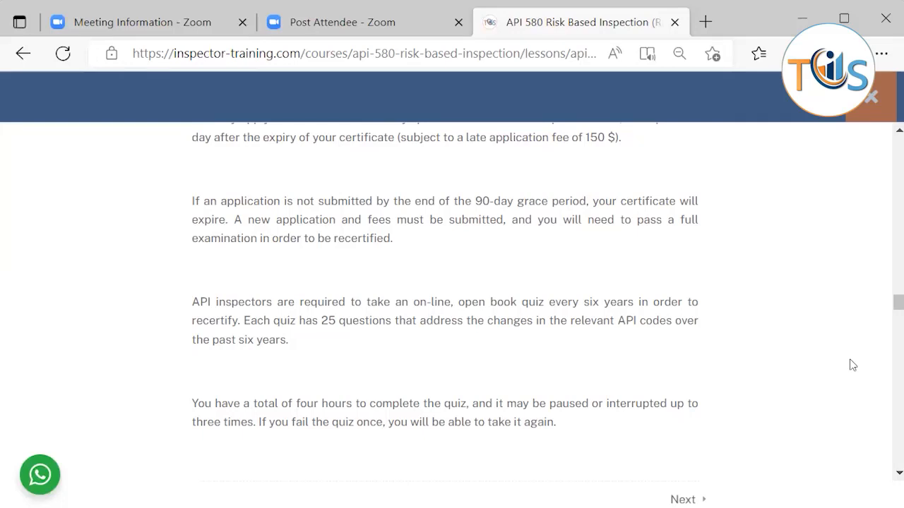
scroll("down", 3)
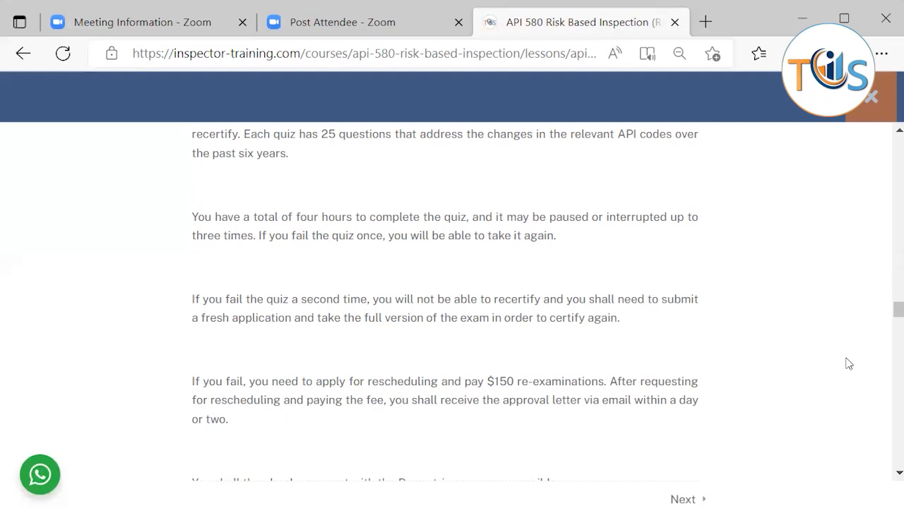
scroll("down", 3)
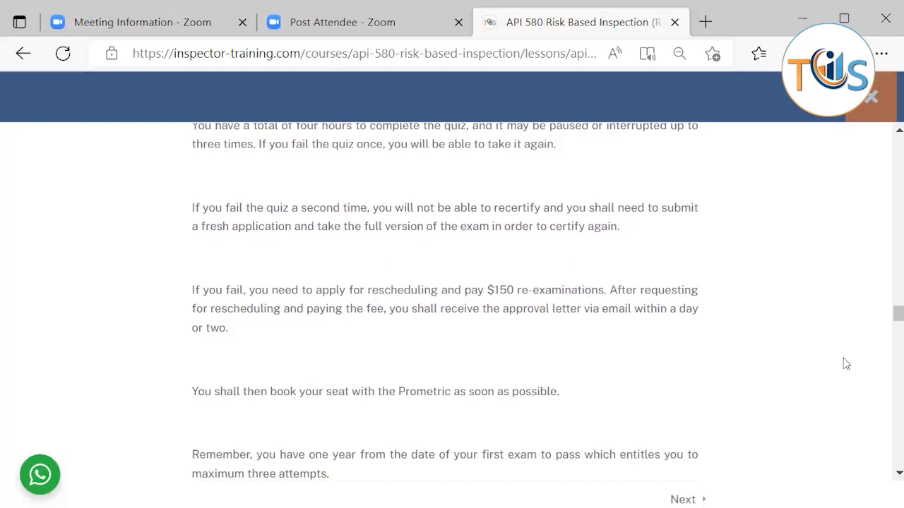
scroll("down", 3)
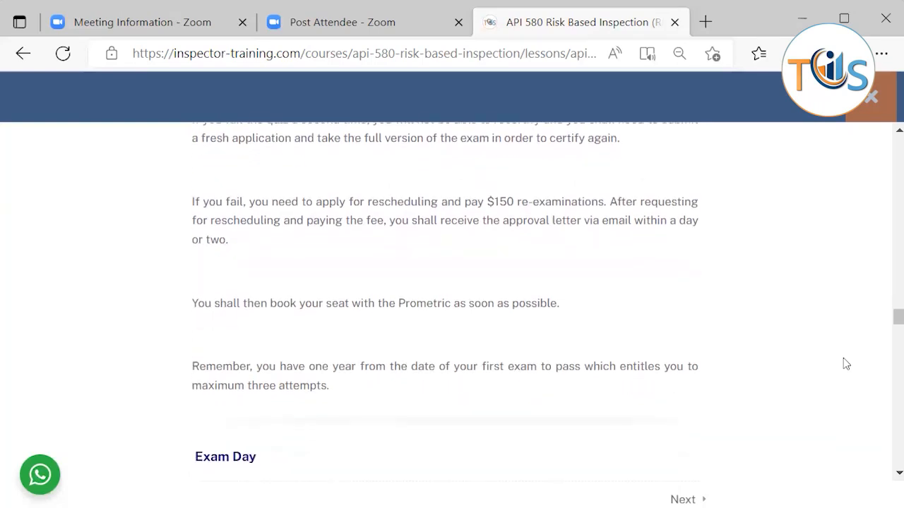
scroll("down", 3)
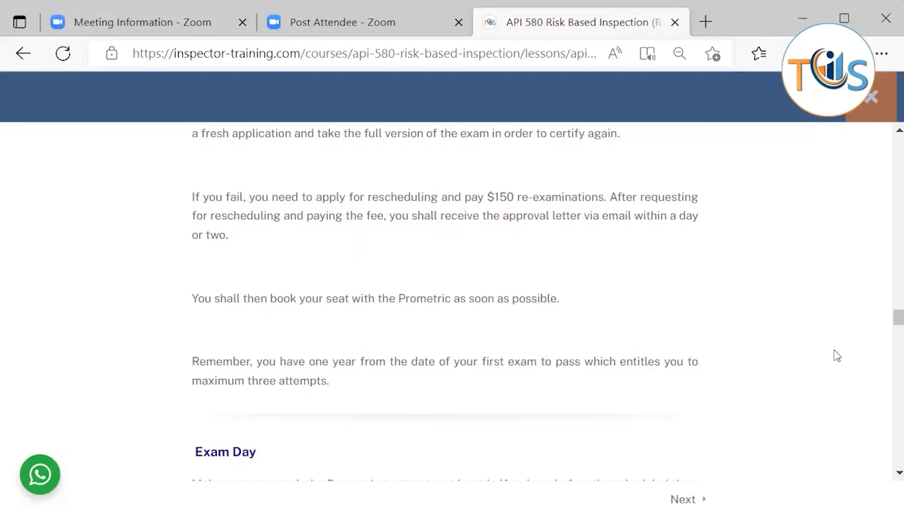
scroll("down", 3)
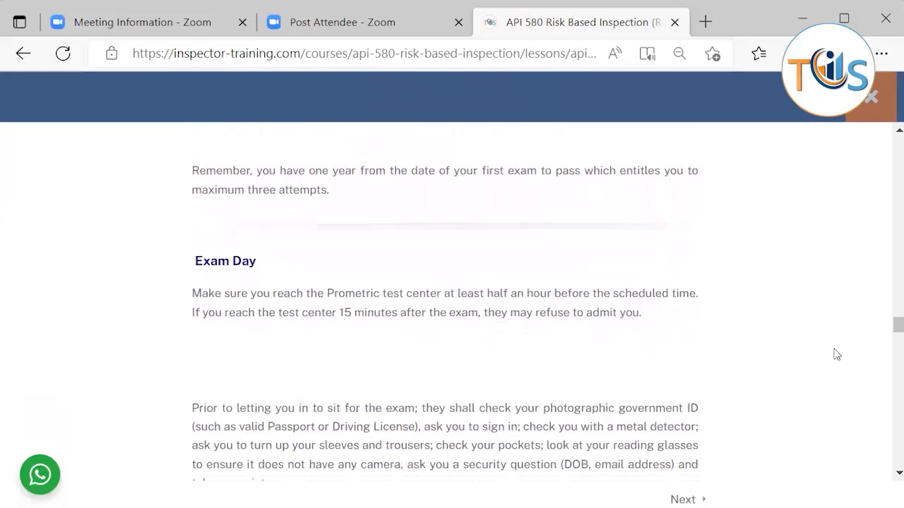
scroll("down", 3)
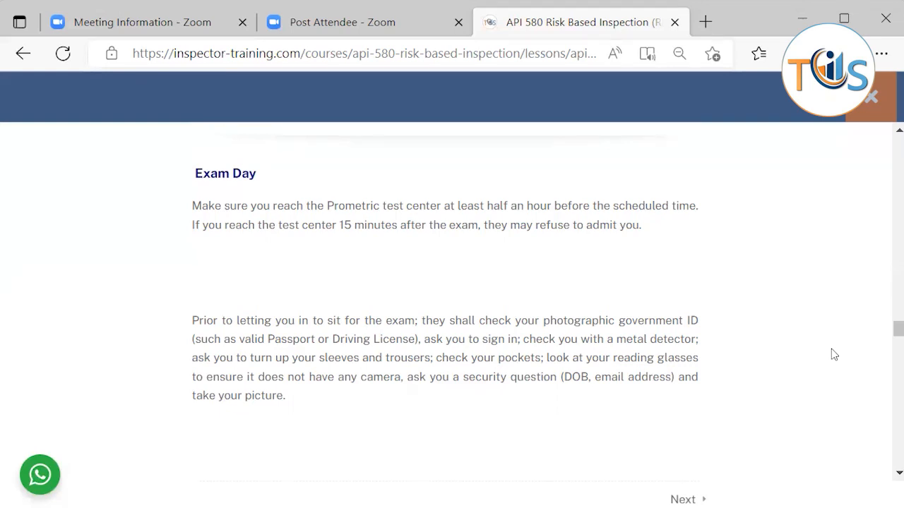
scroll("down", 3)
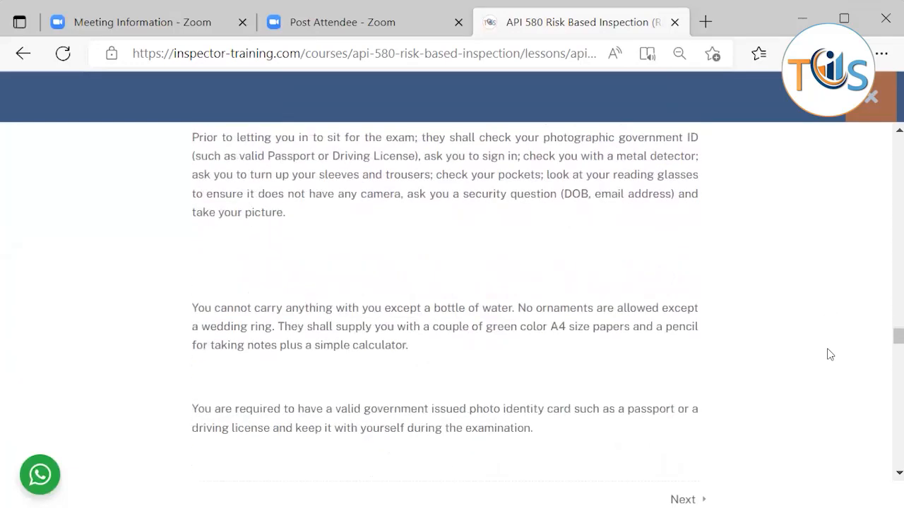
scroll("down", 3)
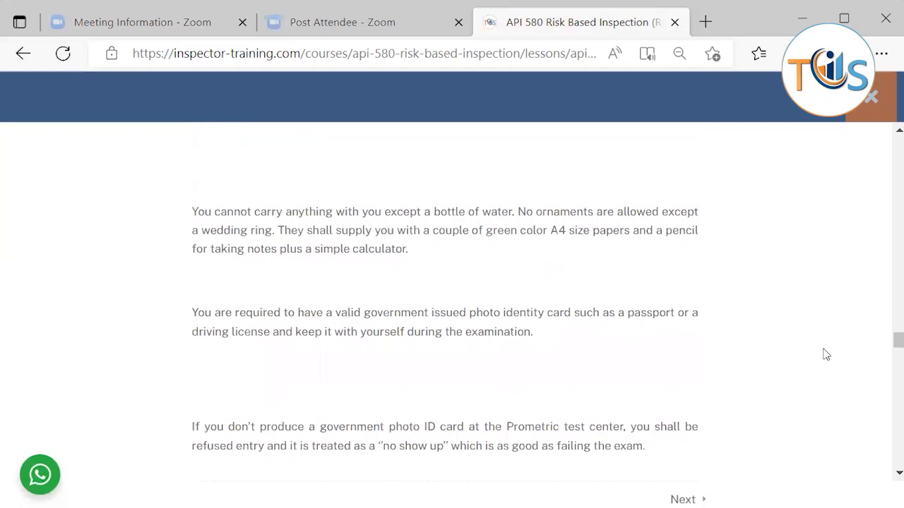
scroll("down", 3)
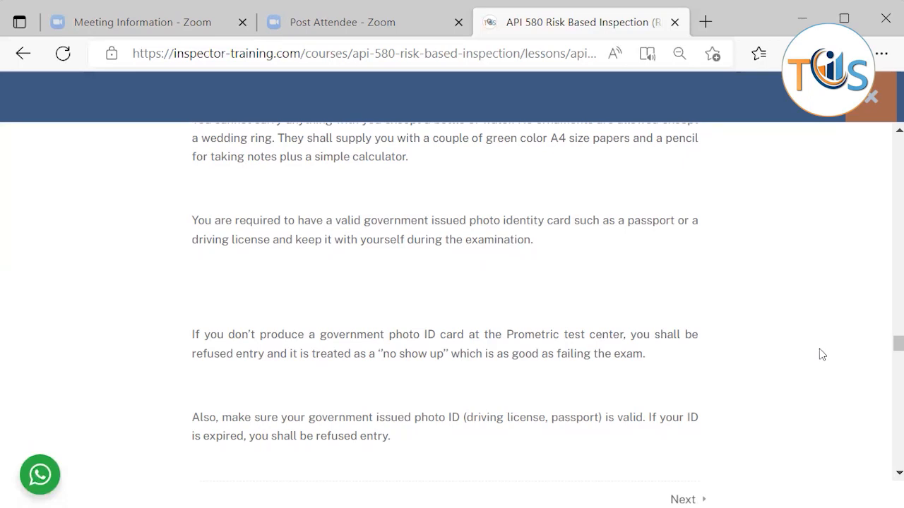
scroll("down", 3)
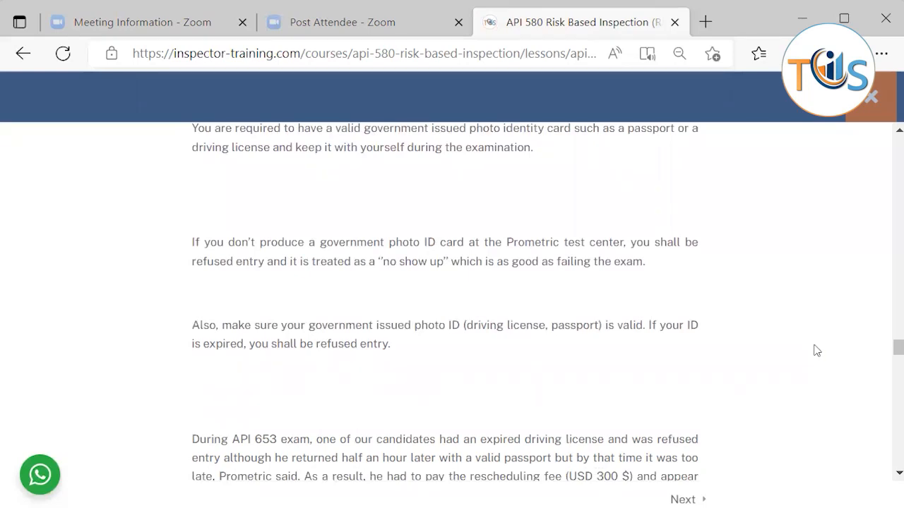
scroll("down", 3)
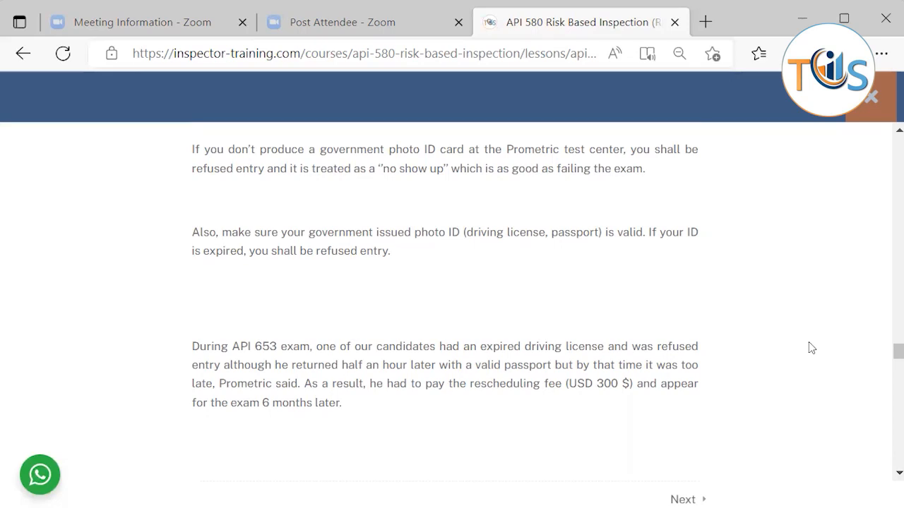
scroll("down", 3)
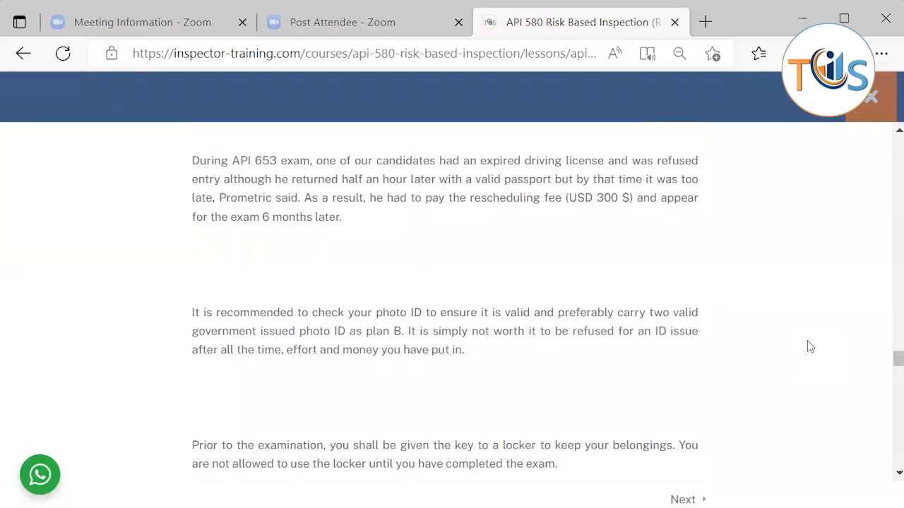
mouse_move(812, 353)
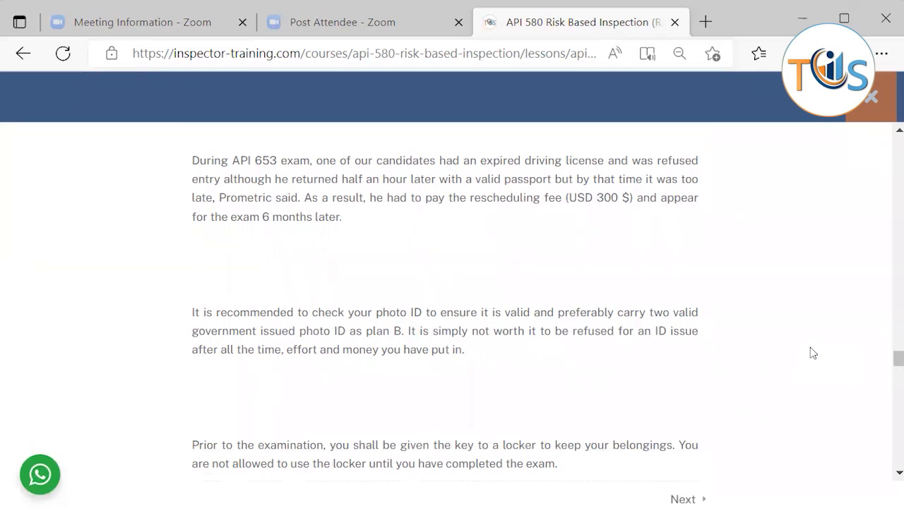
scroll("down", 3)
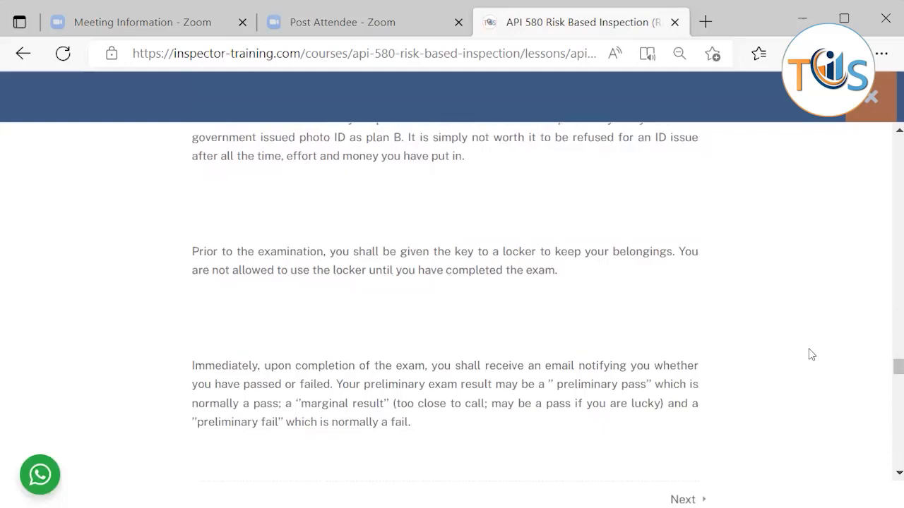
scroll("down", 3)
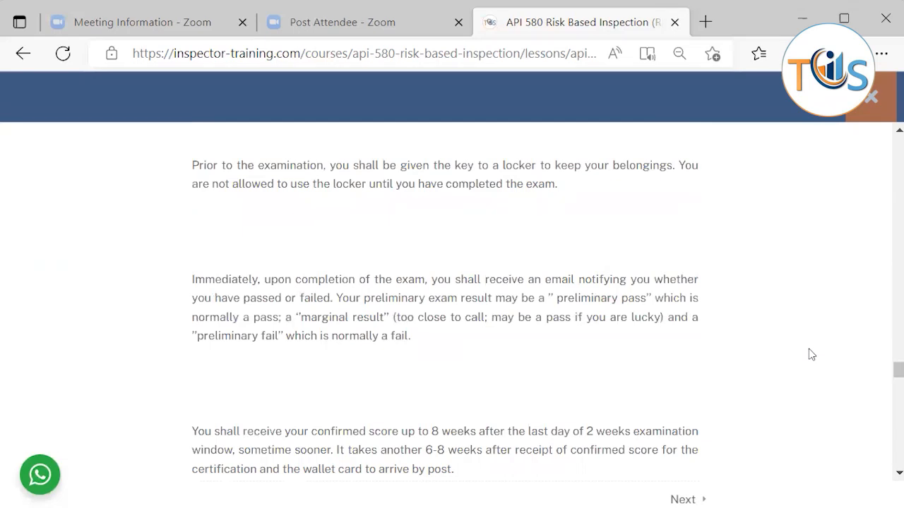
scroll("down", 3)
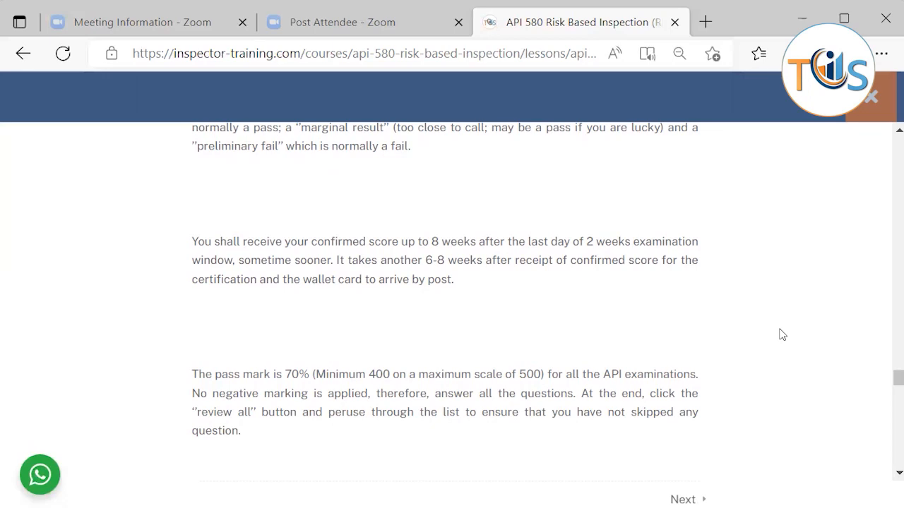
scroll("down", 3)
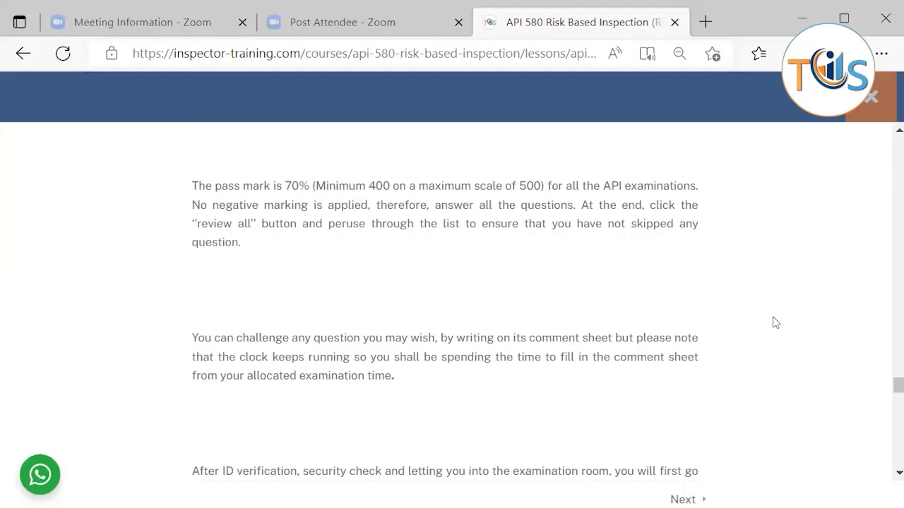
scroll("down", 3)
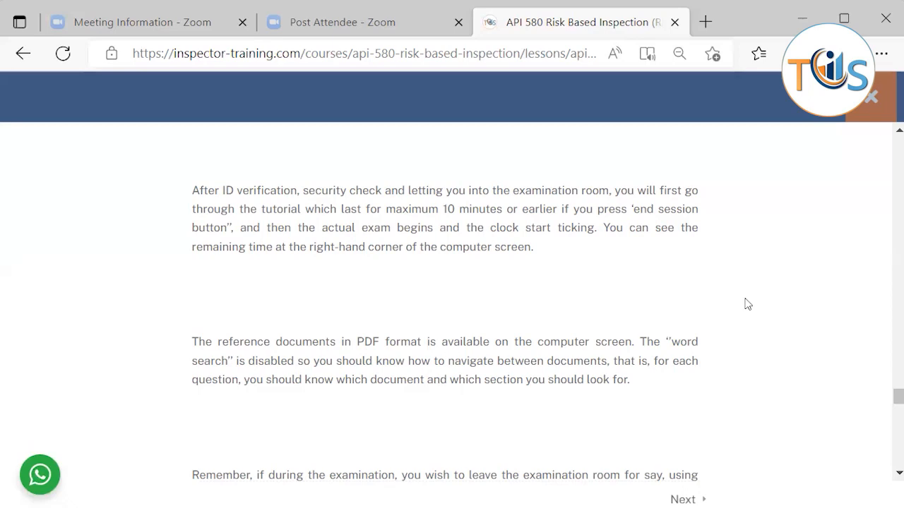
scroll("down", 3)
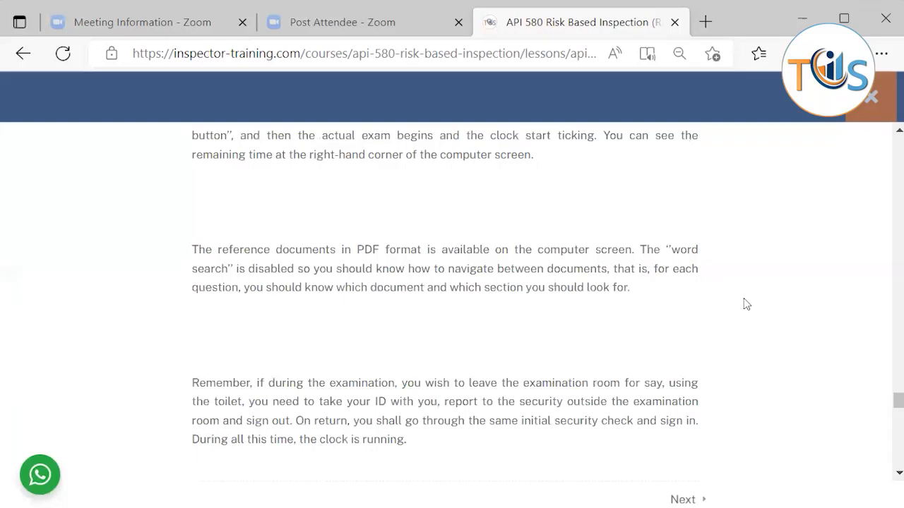
scroll("down", 3)
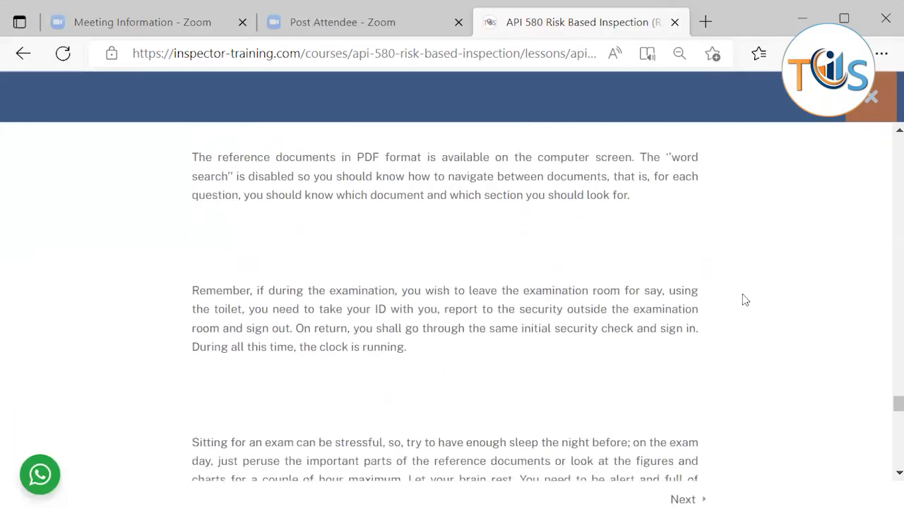
scroll("down", 3)
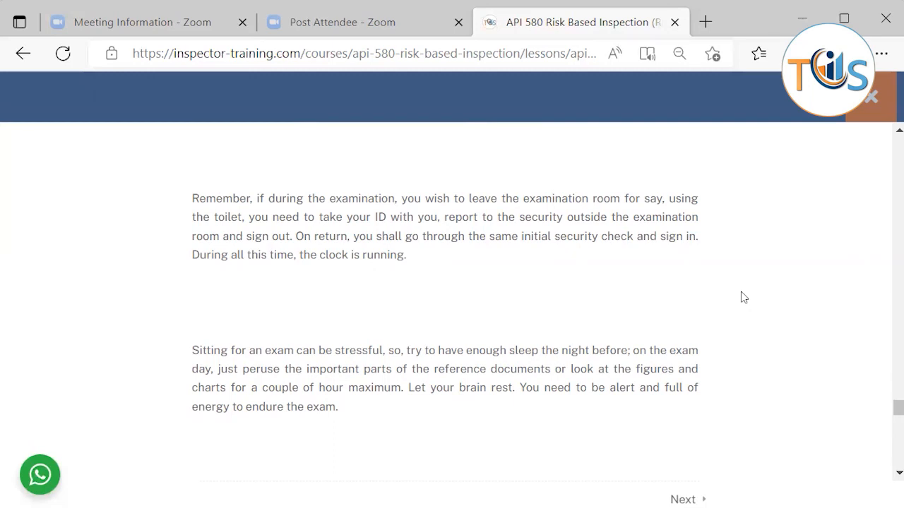
scroll("down", 3)
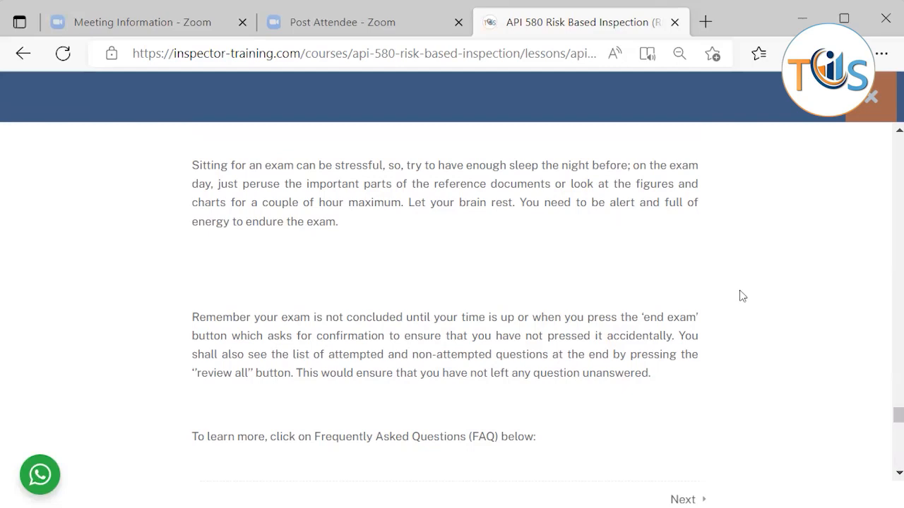
scroll("down", 3)
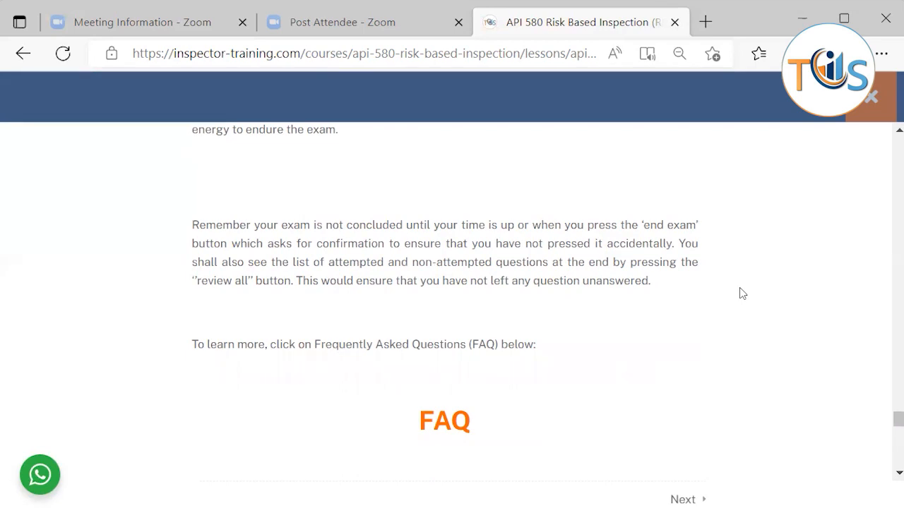
scroll("down", 3)
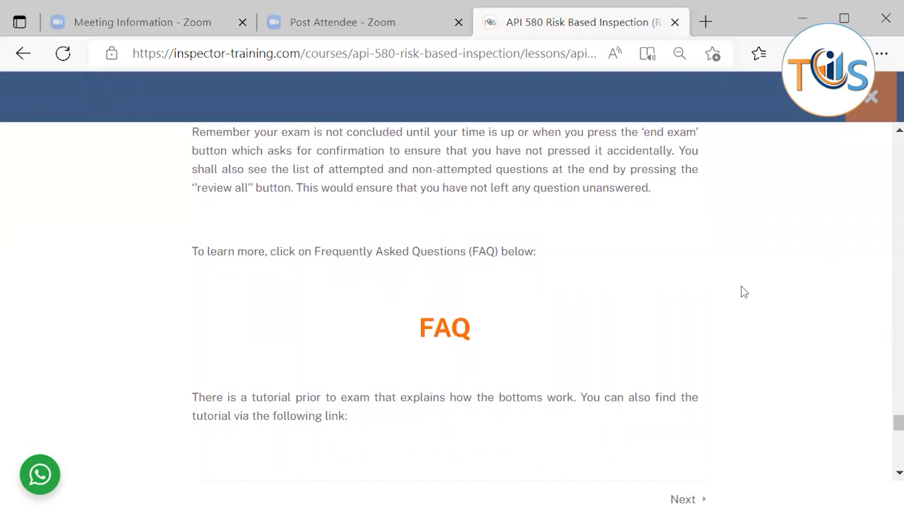
scroll("down", 3)
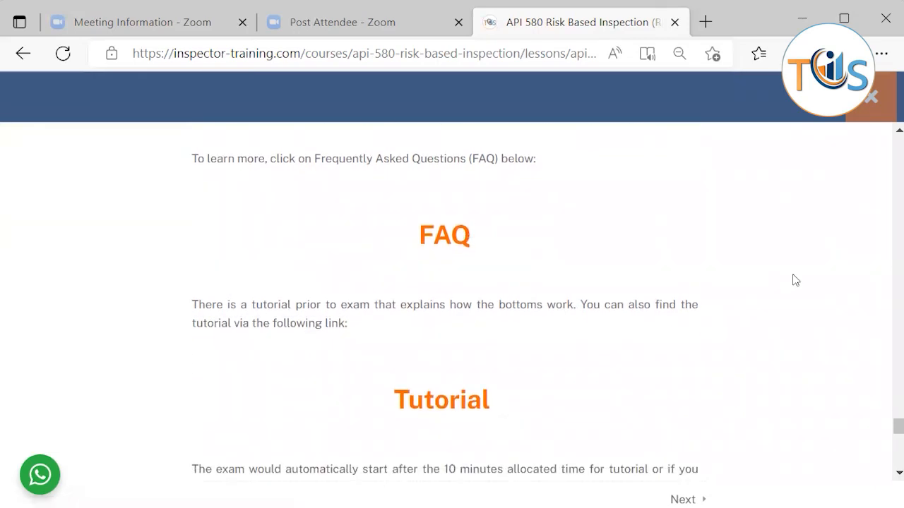
scroll("down", 3)
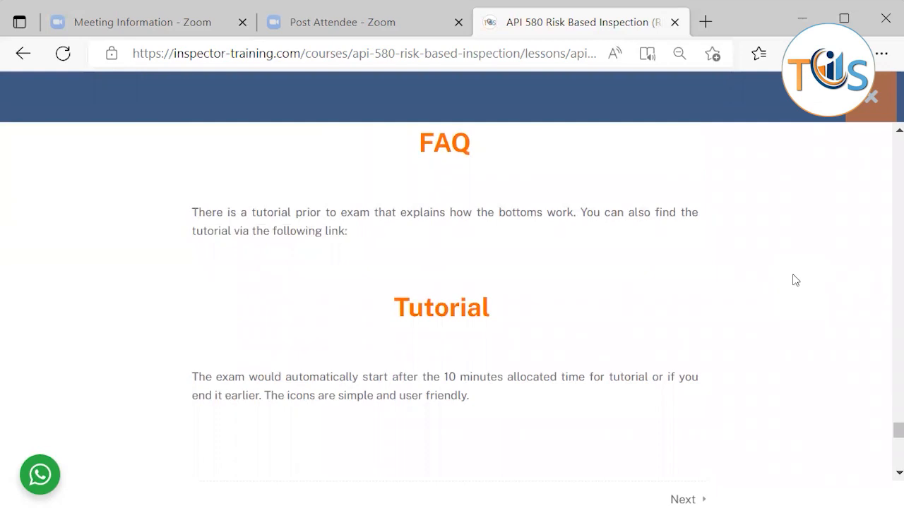
mouse_move(784, 281)
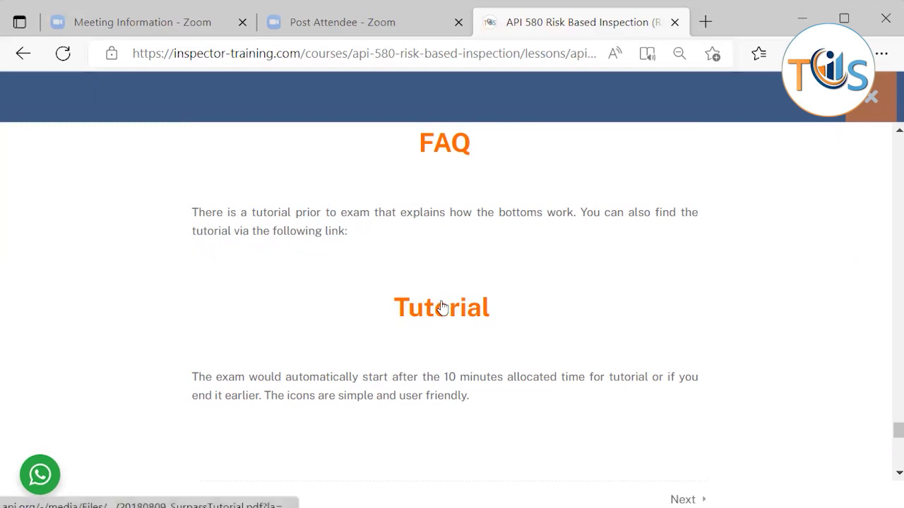
mouse_move(734, 297)
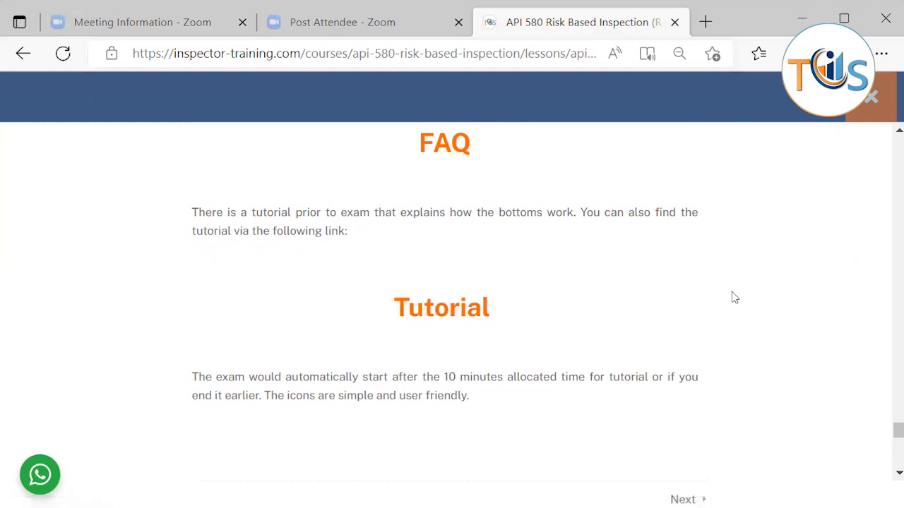
mouse_move(737, 300)
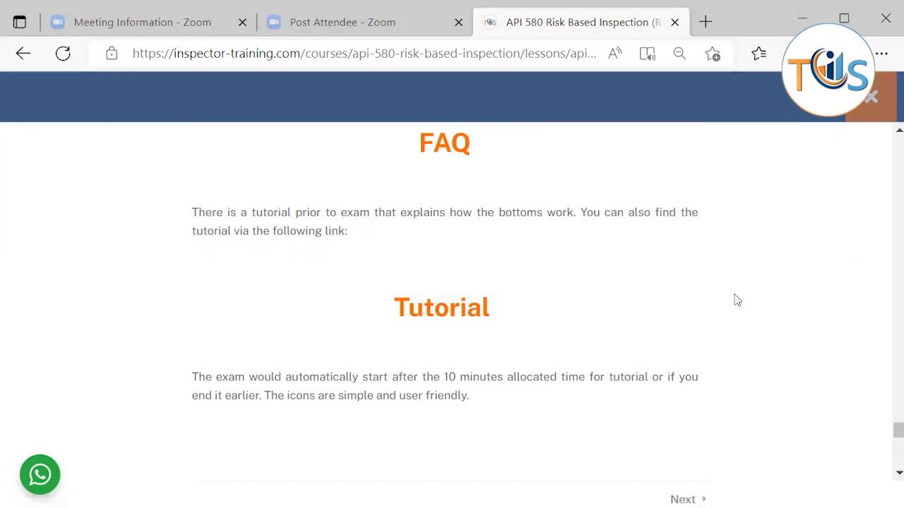
scroll("down", 3)
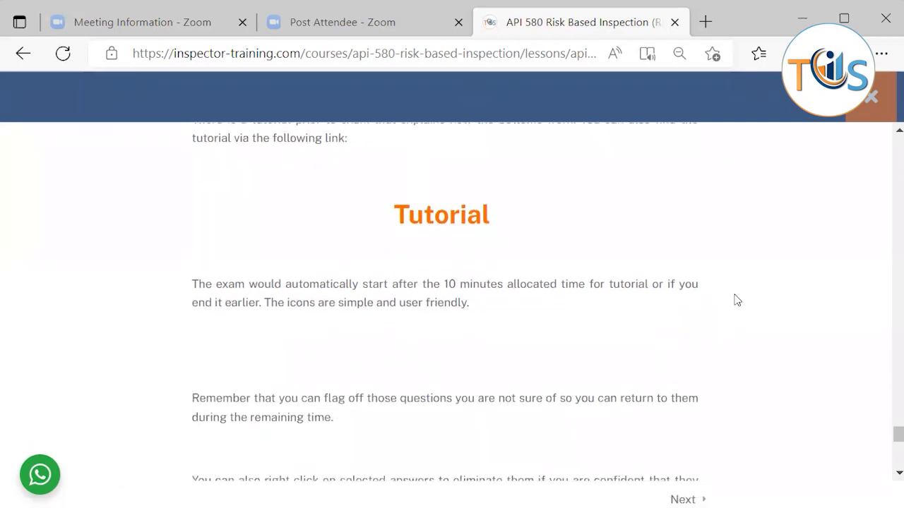
scroll("down", 3)
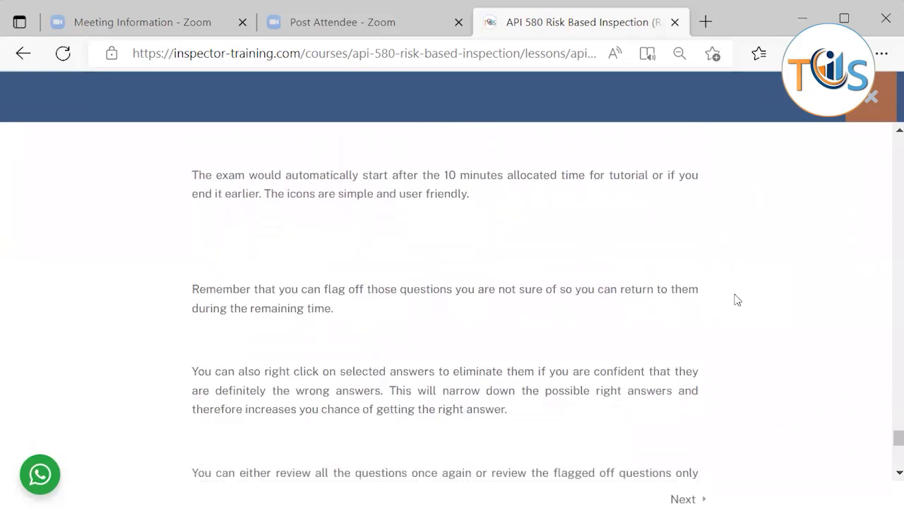
scroll("down", 3)
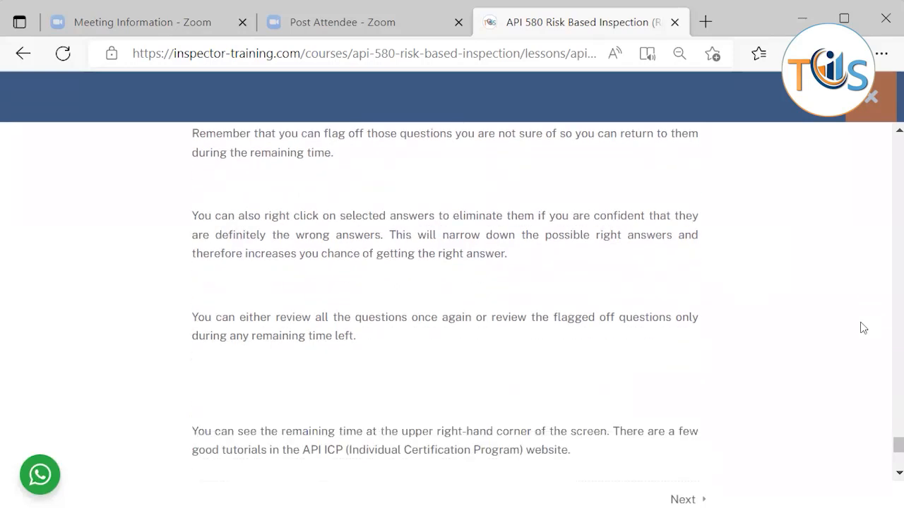
scroll("down", 3)
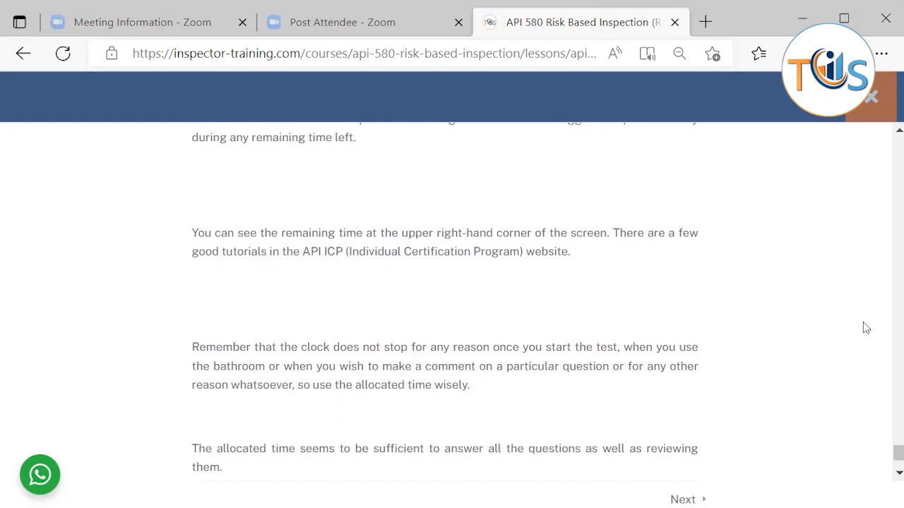
scroll("down", 3)
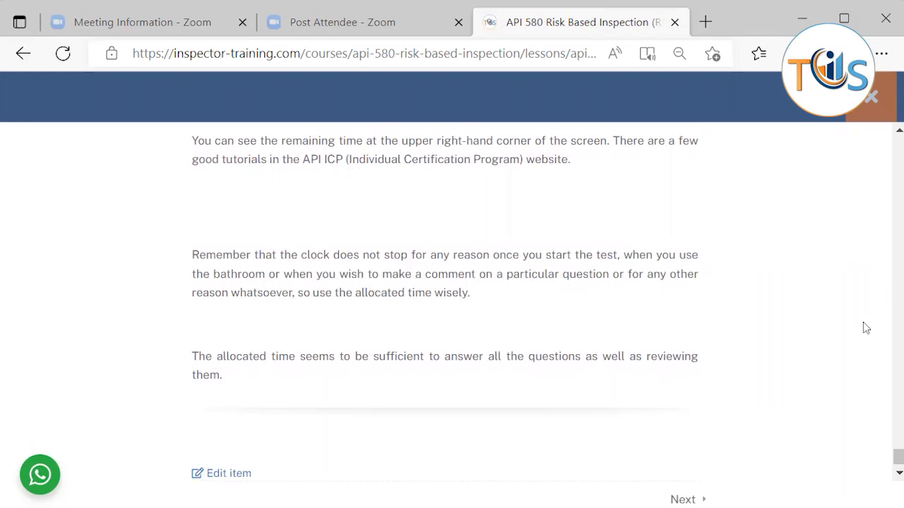
mouse_move(869, 327)
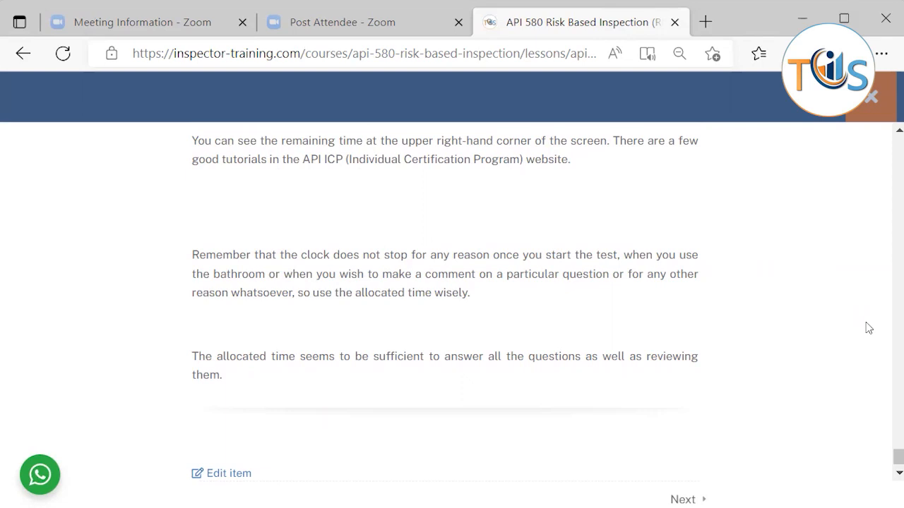
scroll("down", 3)
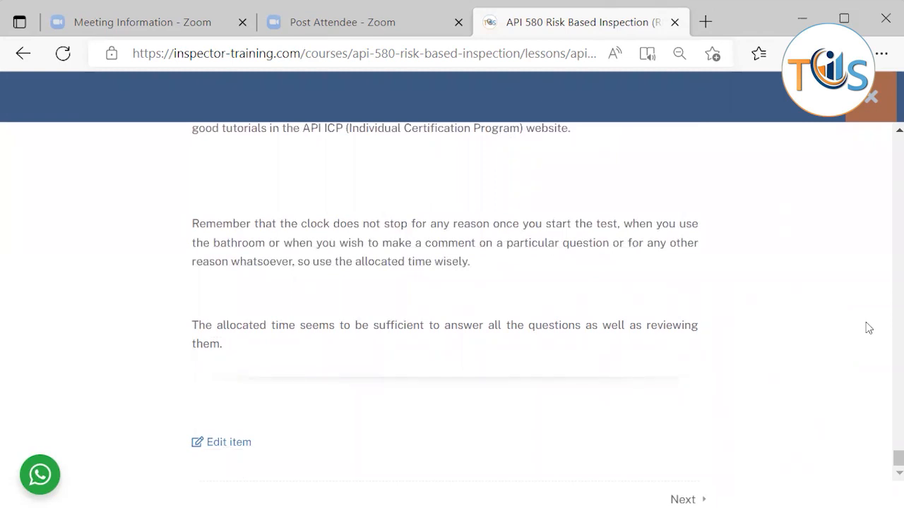
mouse_move(840, 336)
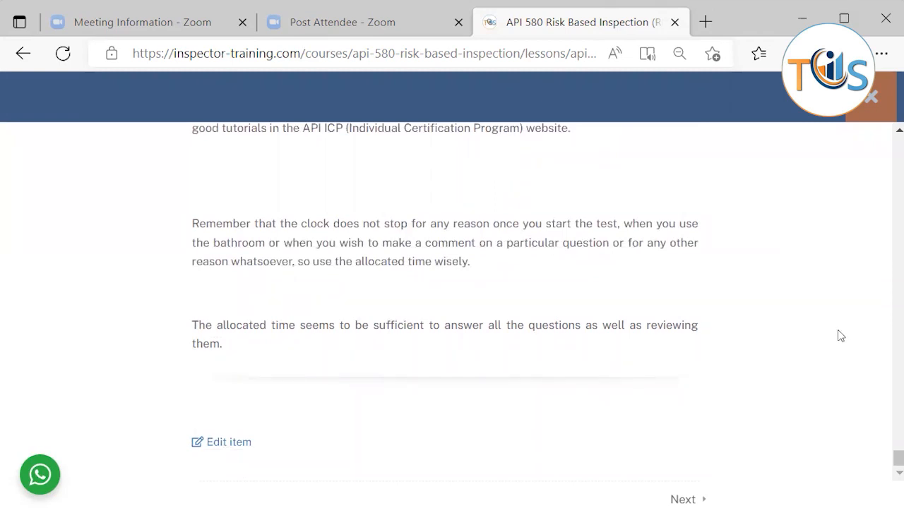